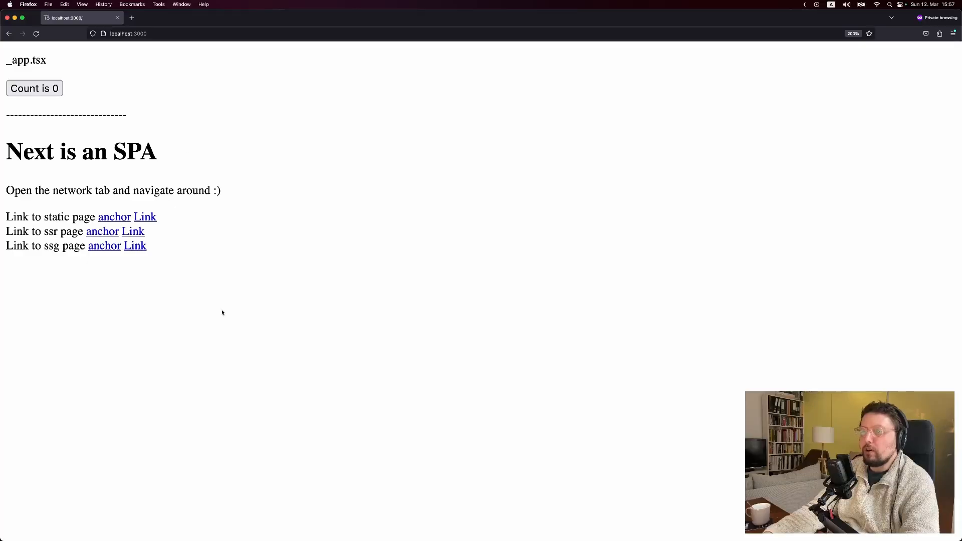
Increase the shared counter and follow the link to the static page
left_click(34, 88)
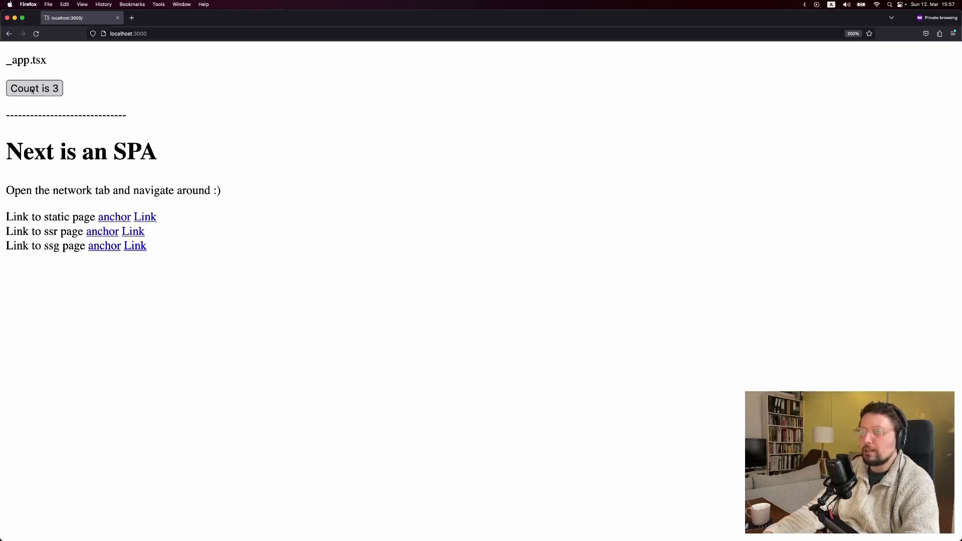
left_click(145, 217)
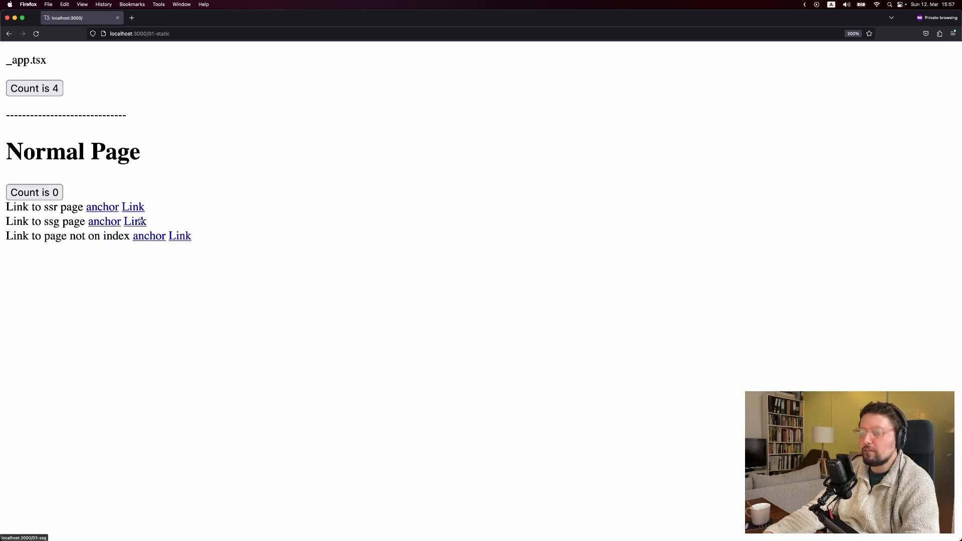
mouse_move(134, 206)
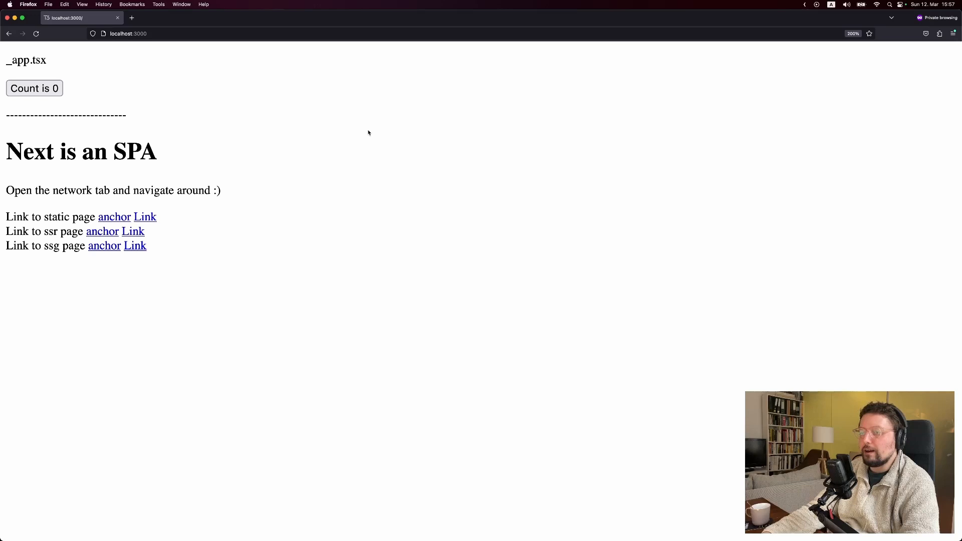
mouse_move(366, 133)
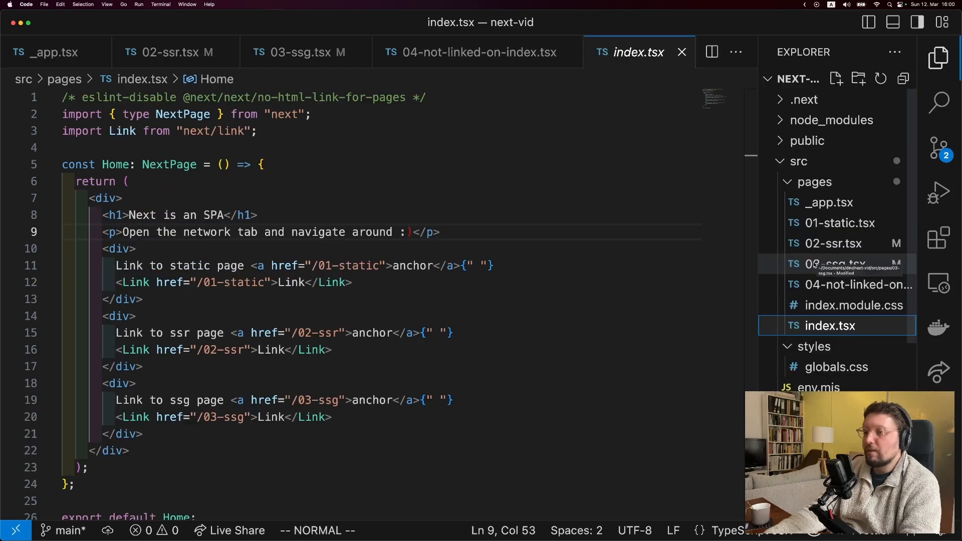
mouse_move(373, 111)
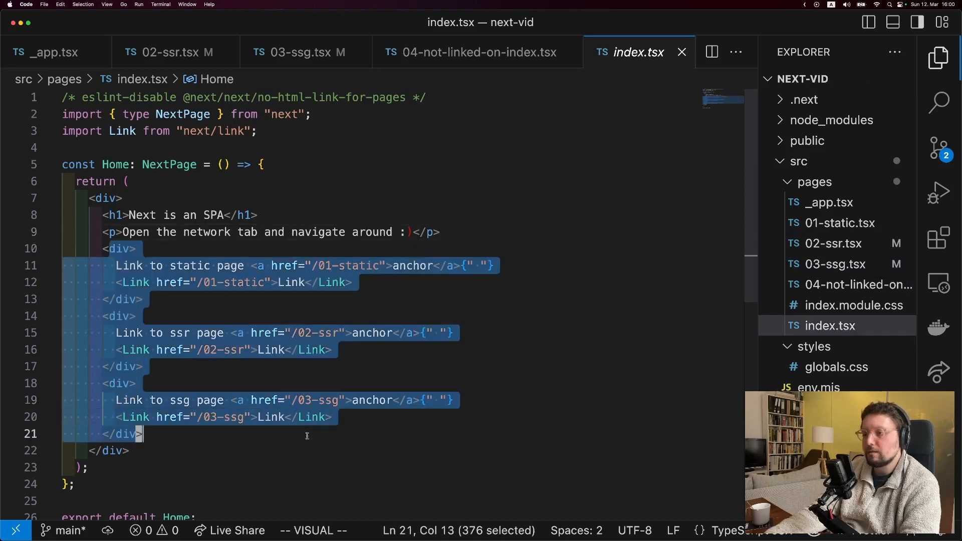
View 01-static.tsx with its link block selected, then switch to the 02-ssr.tsx source
left_click(839, 223)
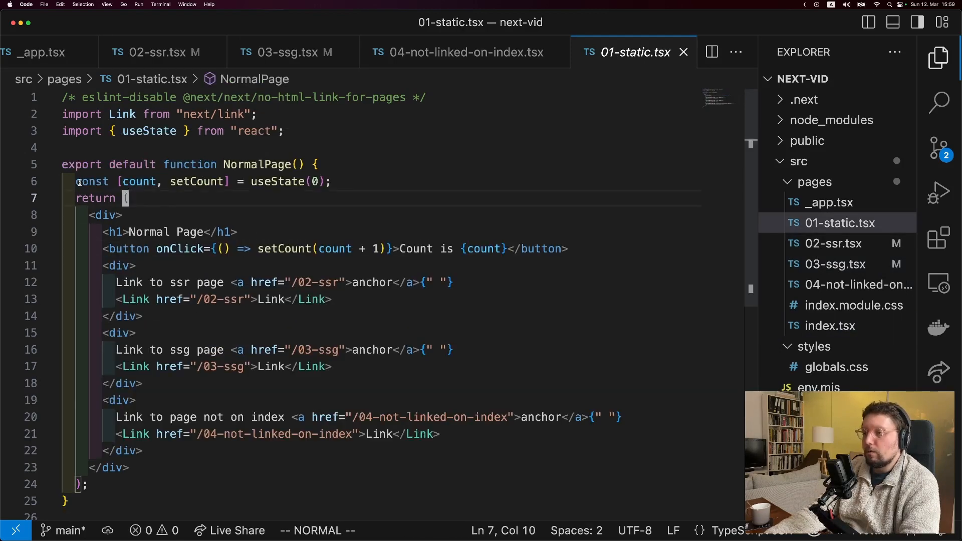
key("V")
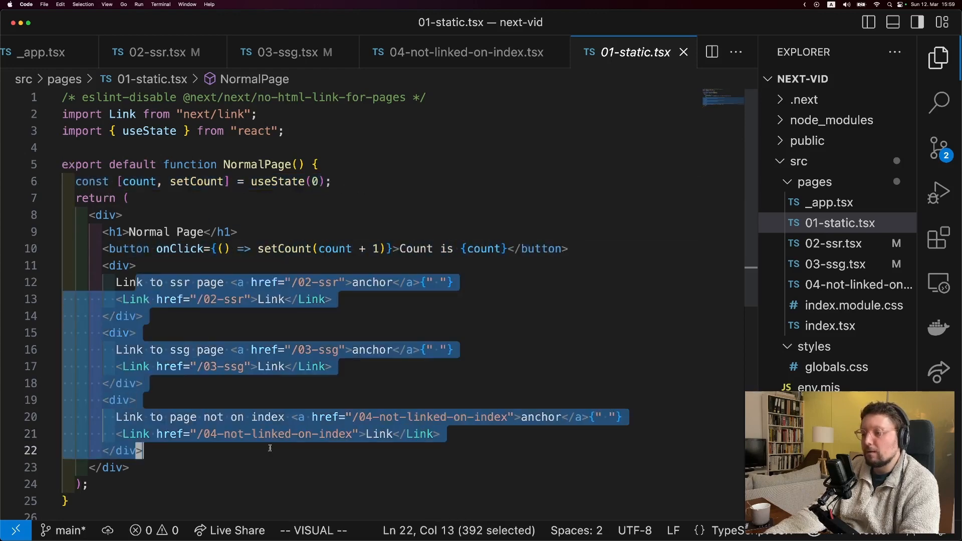
left_click(155, 52)
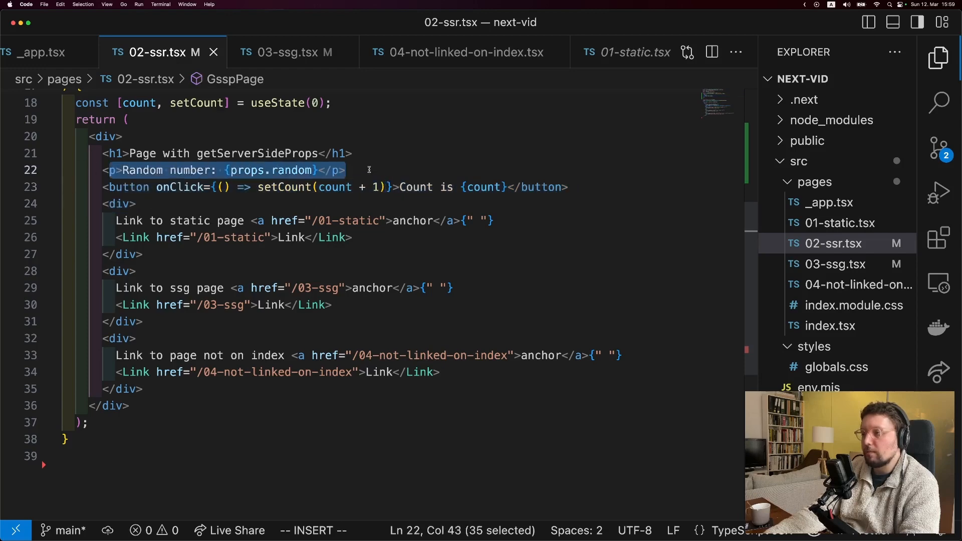
View the 03-ssg.tsx getStaticProps source, then the 04-not-linked-on-index.tsx page source
left_click(286, 51)
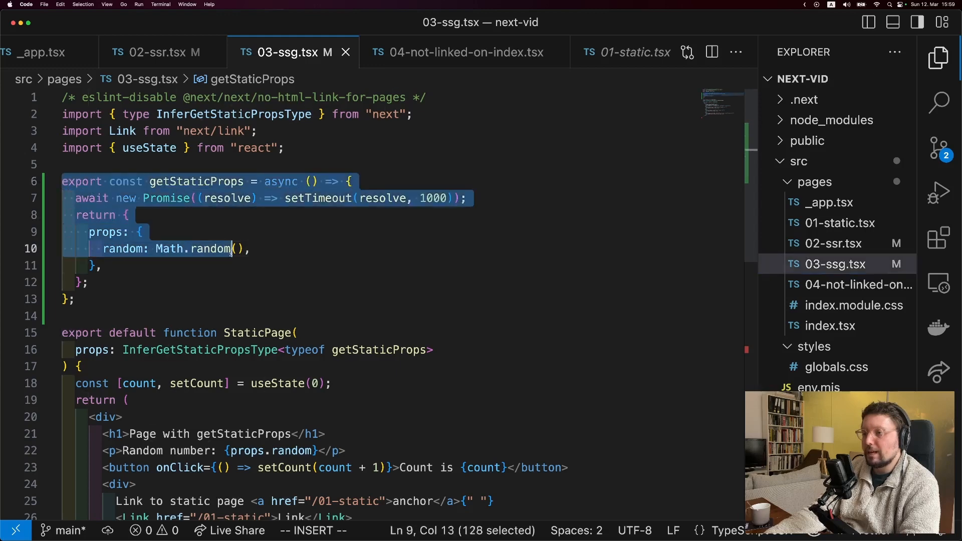
left_click(463, 52)
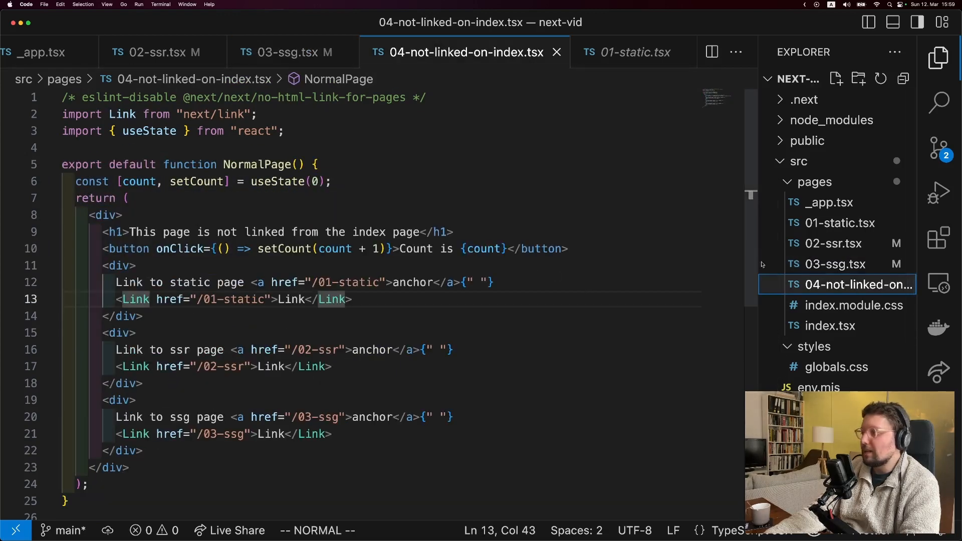
mouse_move(636, 271)
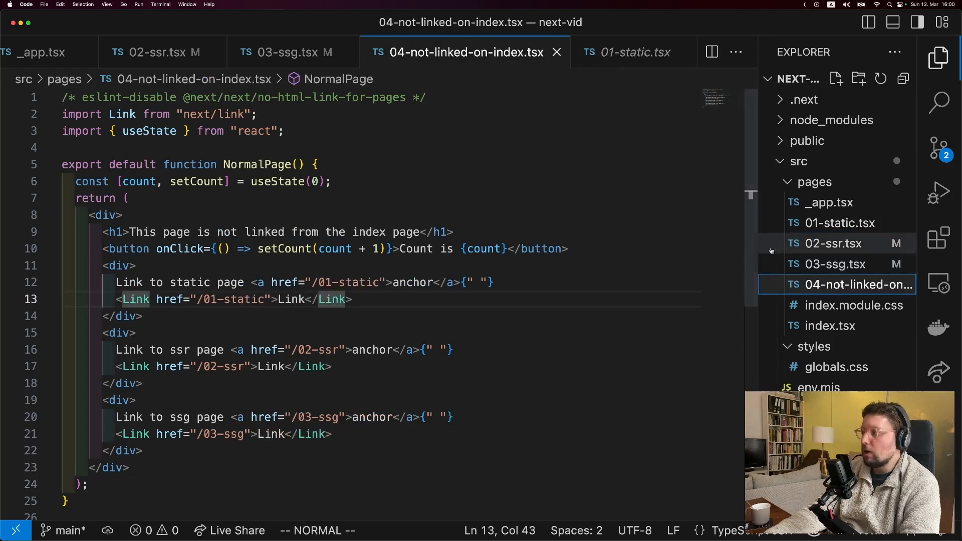
left_click(830, 326)
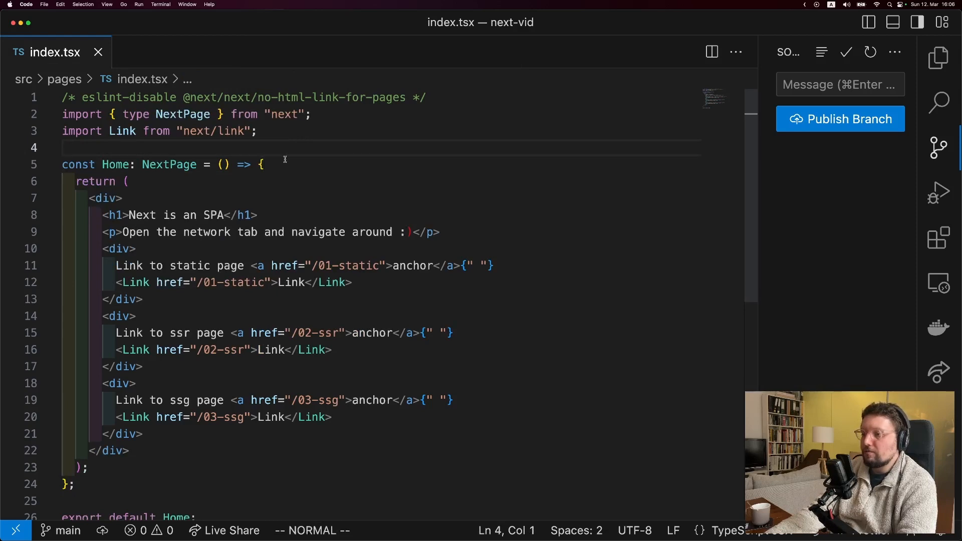
mouse_move(251, 268)
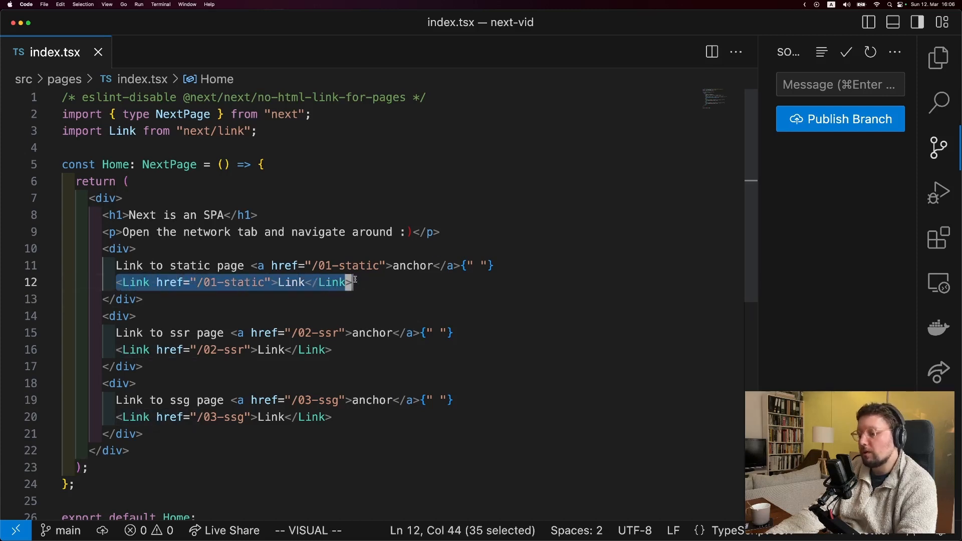
key("Escape")
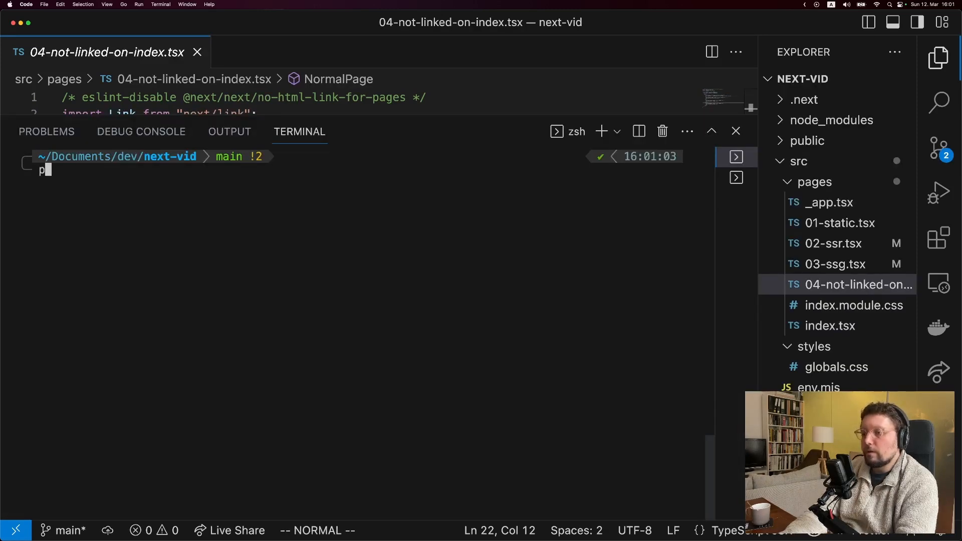
Enter the pnpm build command in the next-vid project terminal
type("pnpm buil")
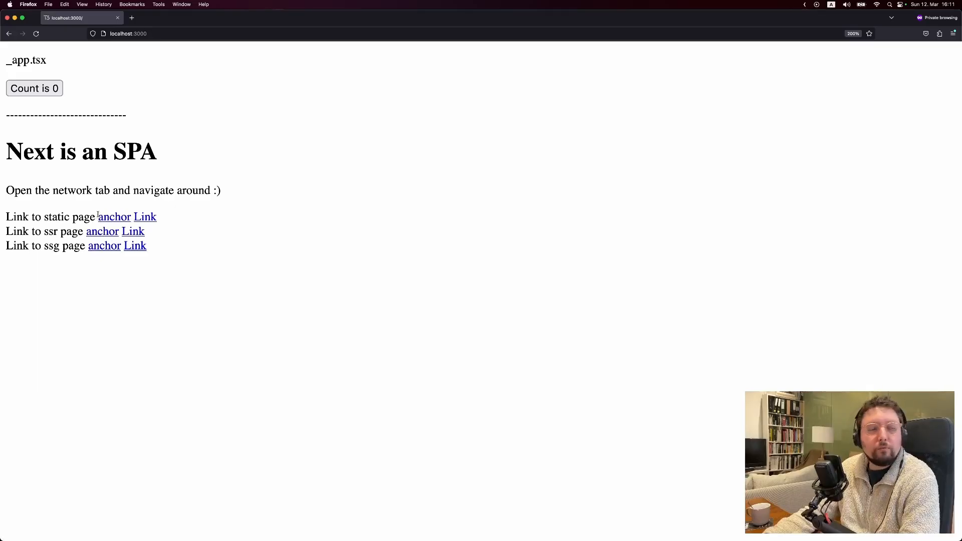
Raise the _app counter to 3, visit the static page via Link and return home with the count kept
left_click(35, 88)
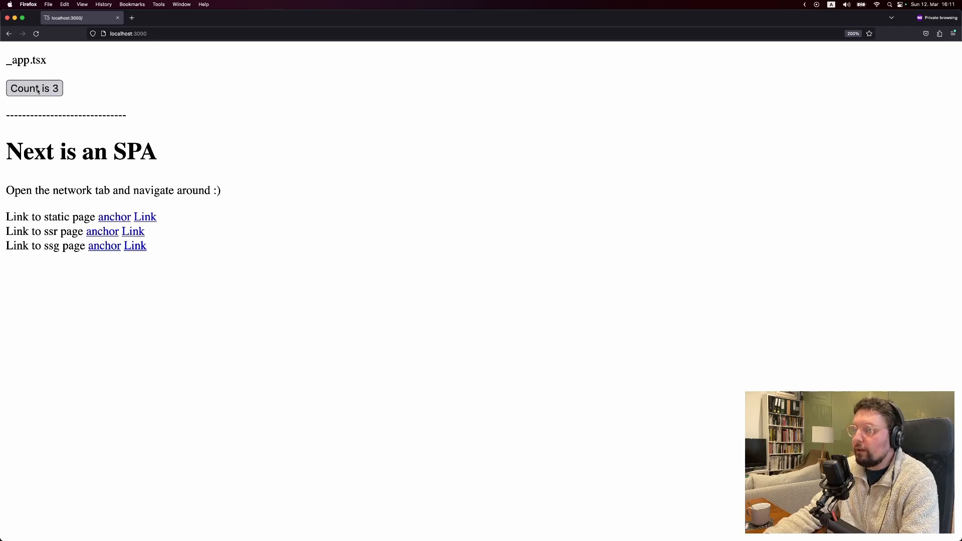
left_click(34, 89)
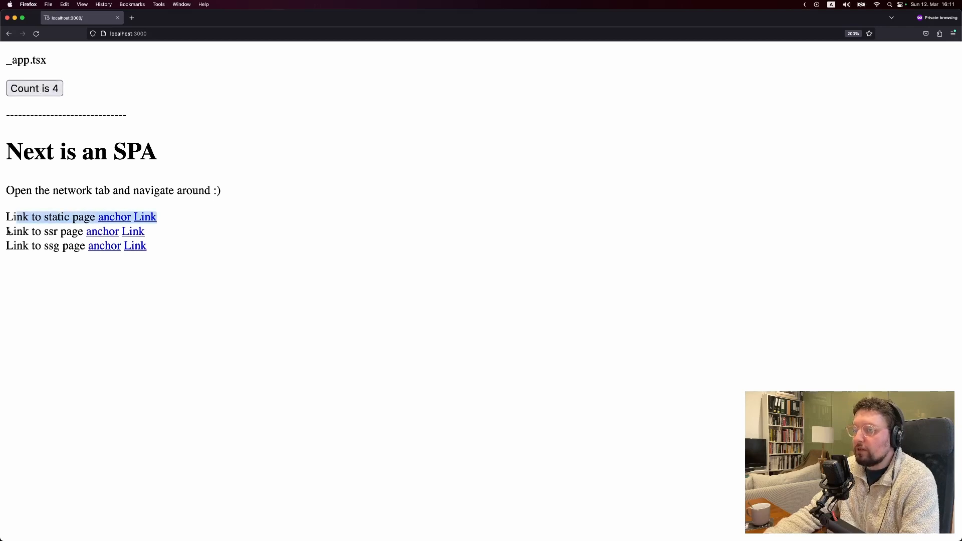
mouse_move(114, 216)
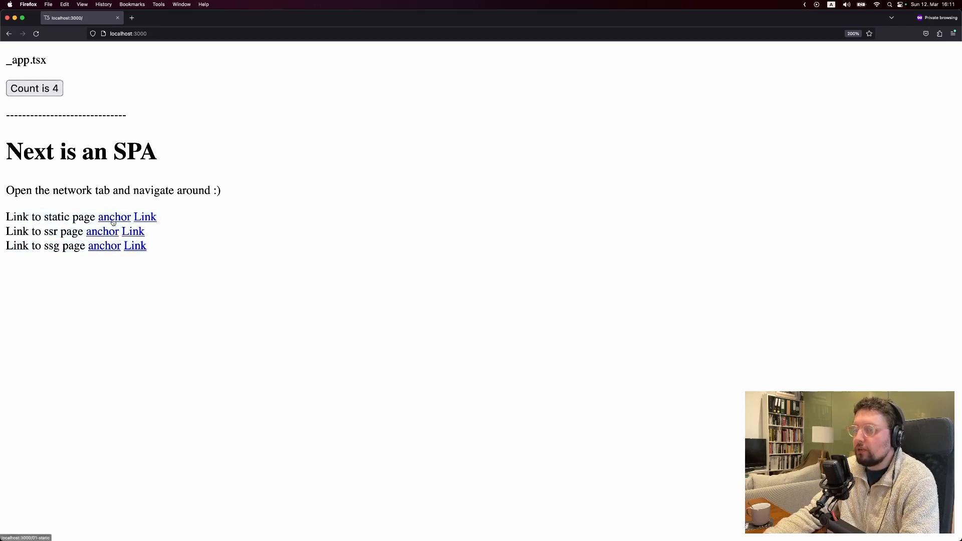
mouse_move(139, 220)
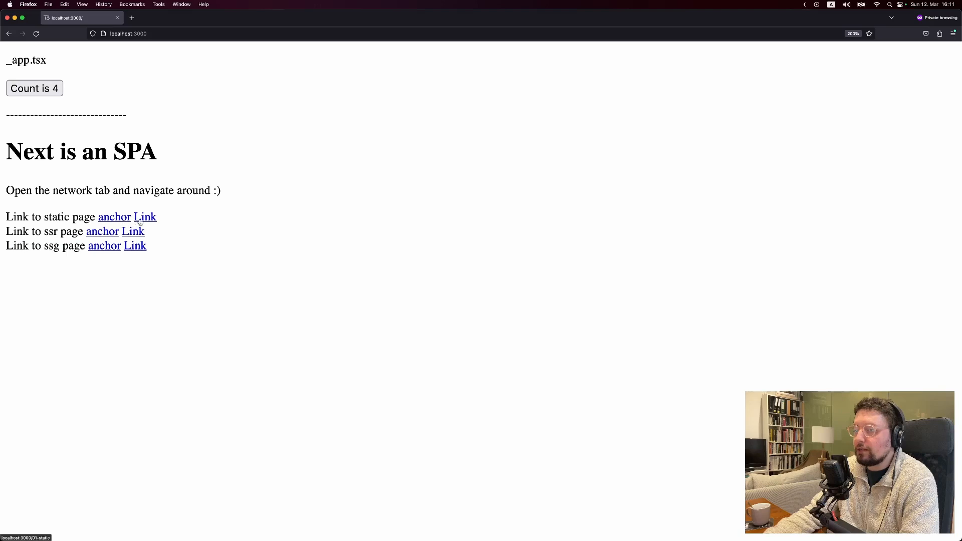
left_click(34, 88)
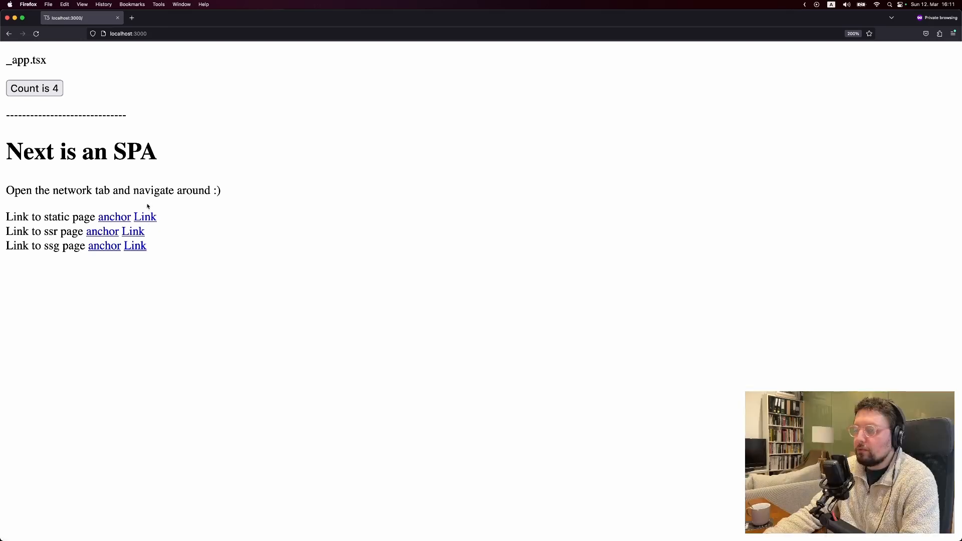
left_click(145, 216)
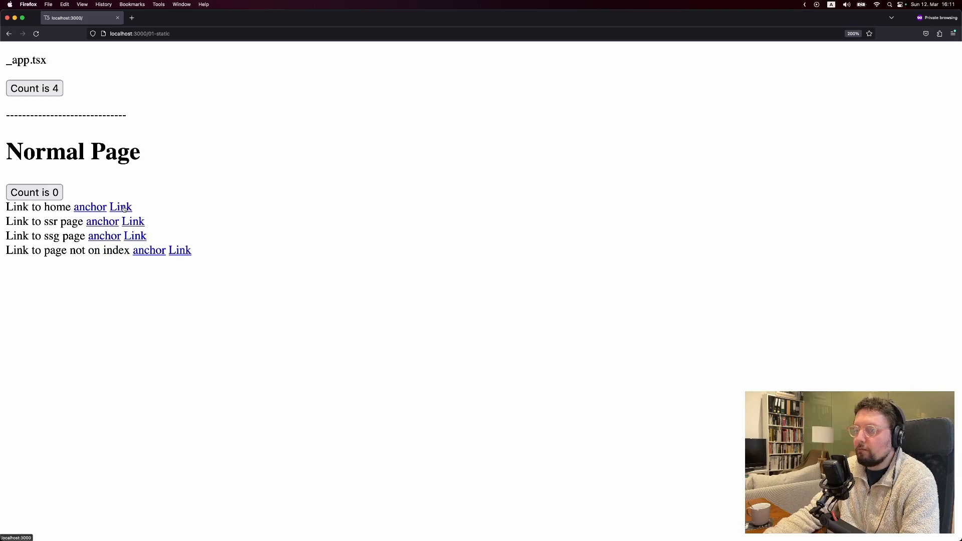
left_click(120, 207)
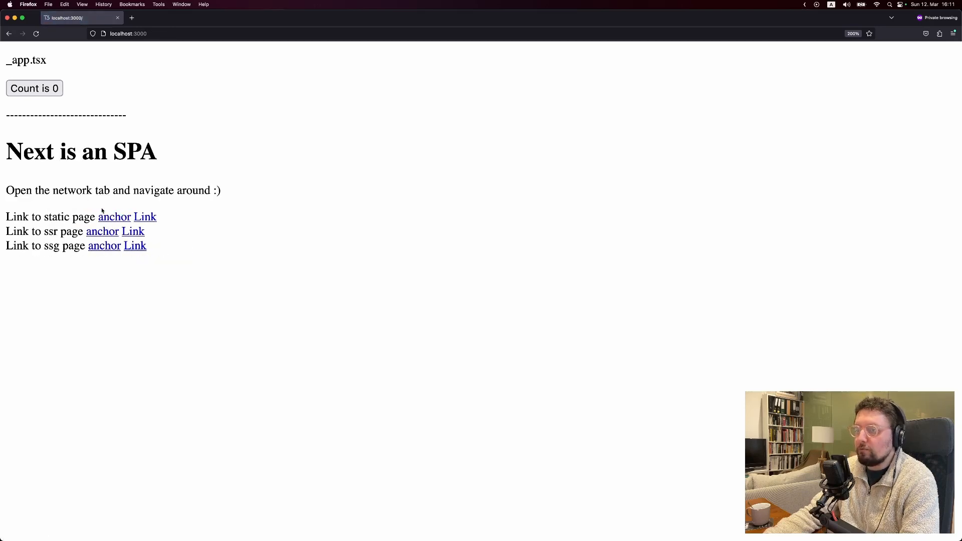
Load the static page via a plain anchor (counter resets), then repeat Link navigation and bump the counter again
left_click(114, 216)
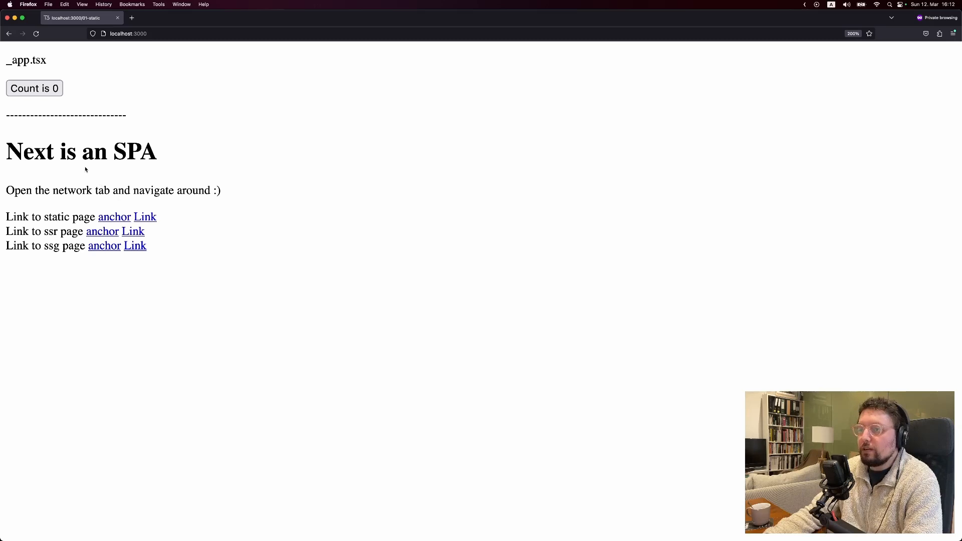
left_click(34, 88)
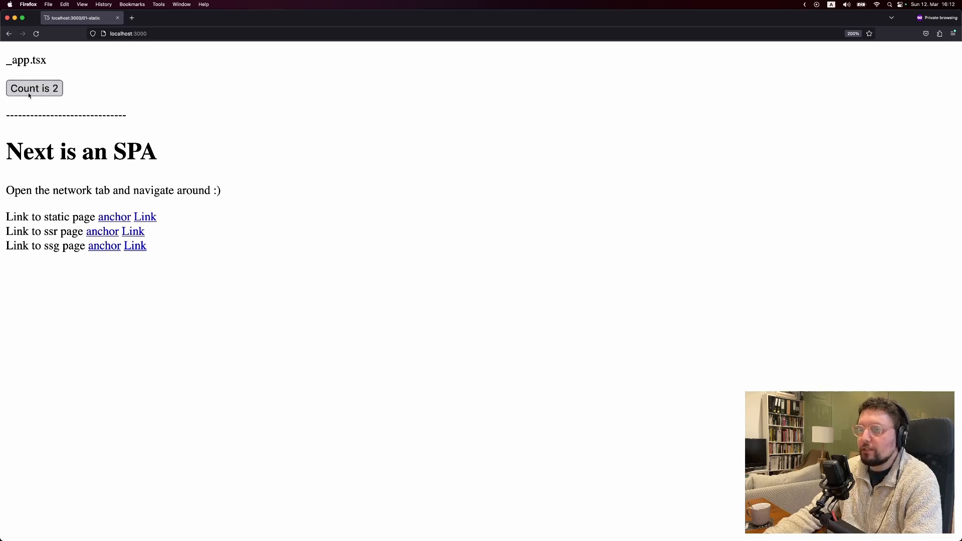
left_click(144, 216)
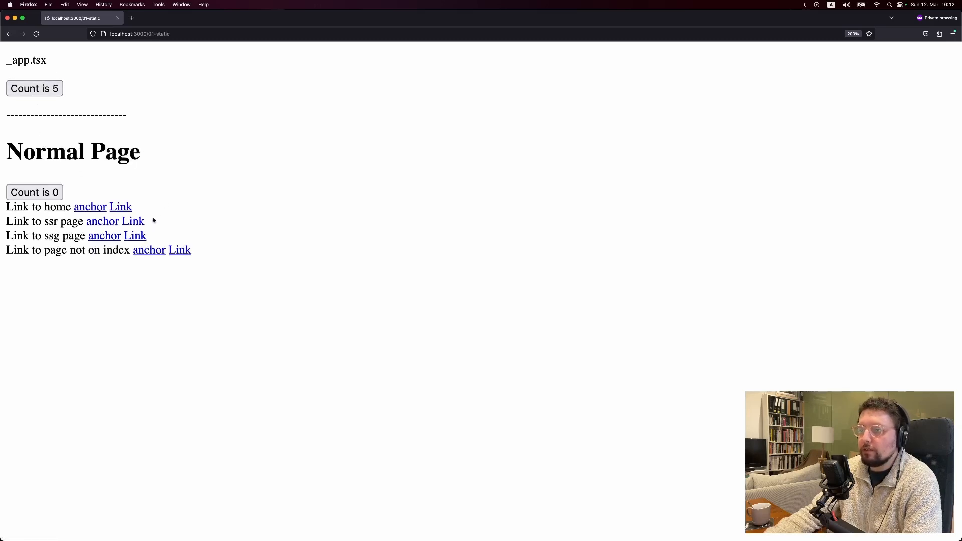
left_click(89, 206)
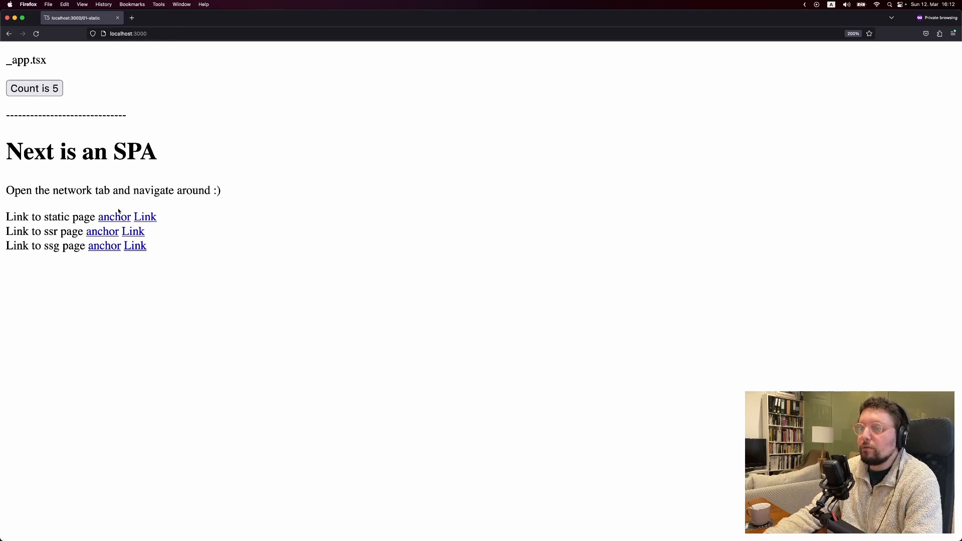
left_click(146, 216)
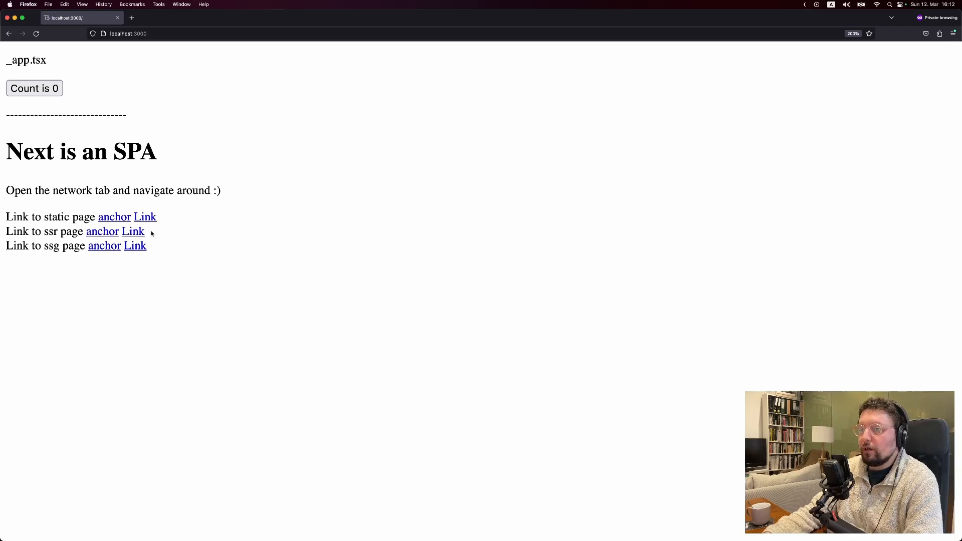
left_click(34, 89)
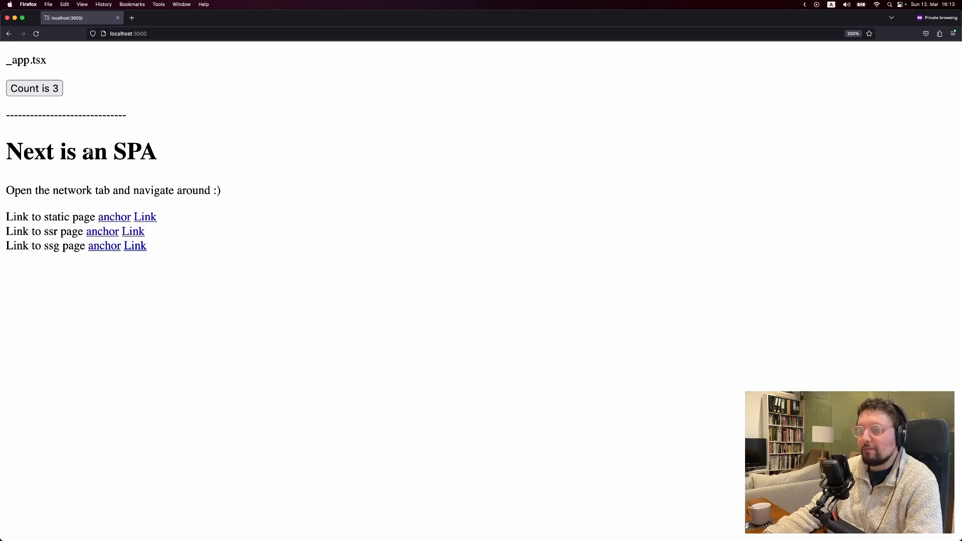
mouse_move(69, 111)
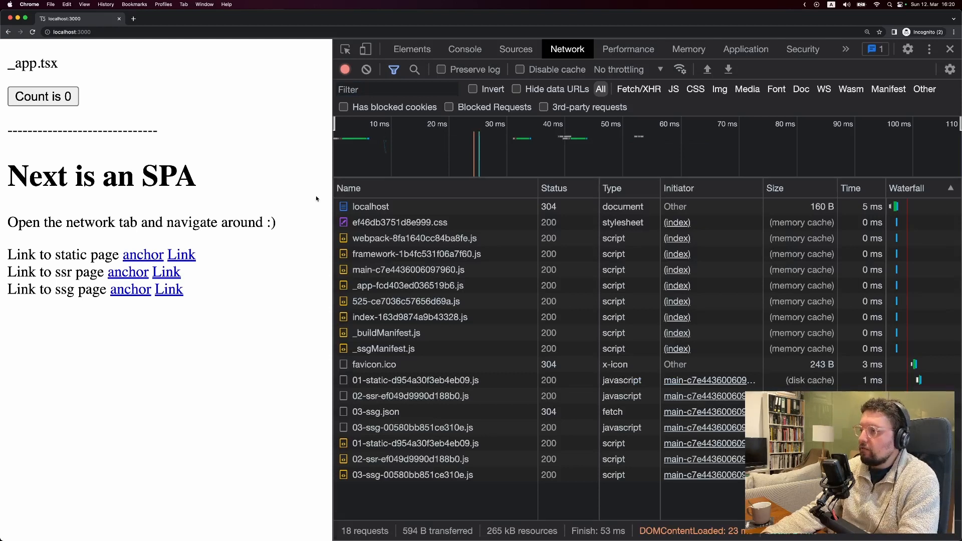
Preview the localhost document, the stylesheet and the _app chunk code in the Network panel
left_click(371, 207)
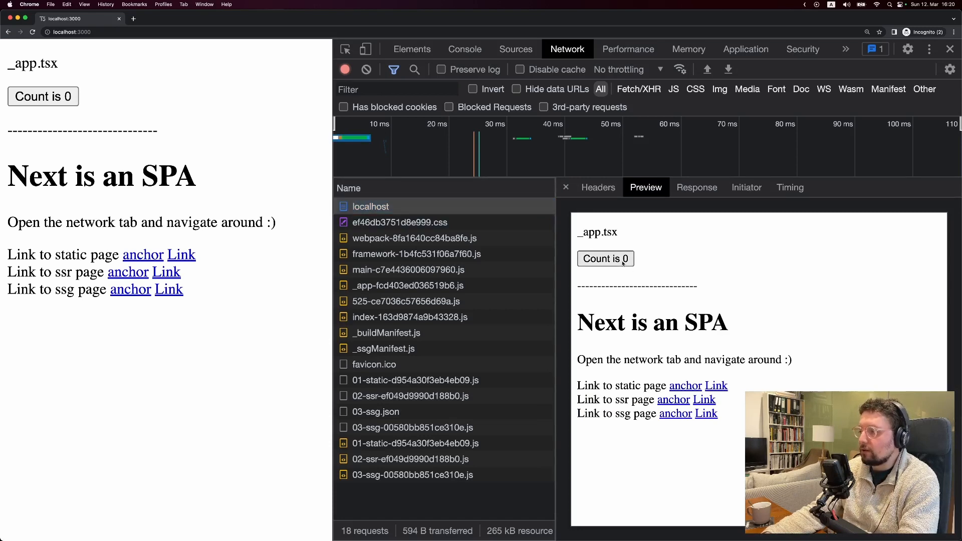
left_click(400, 223)
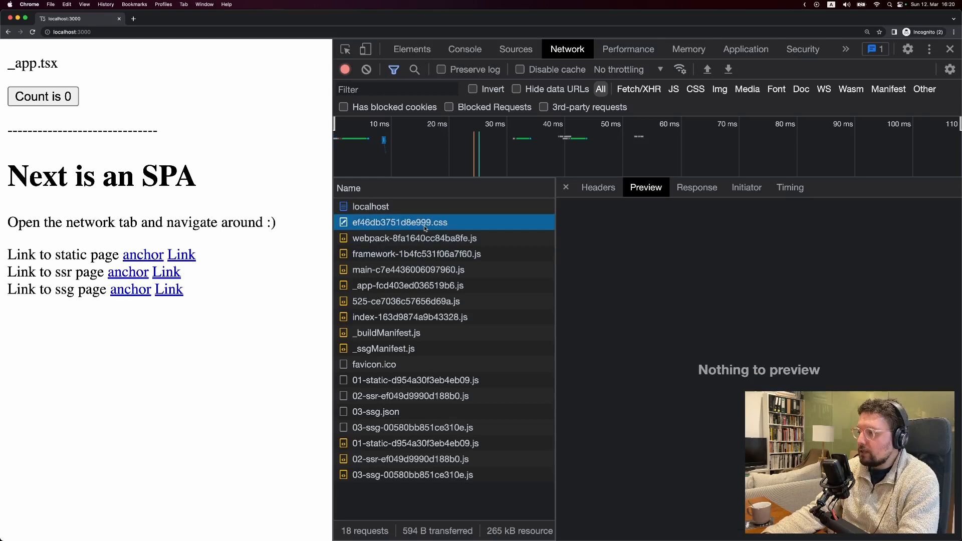
mouse_move(417, 238)
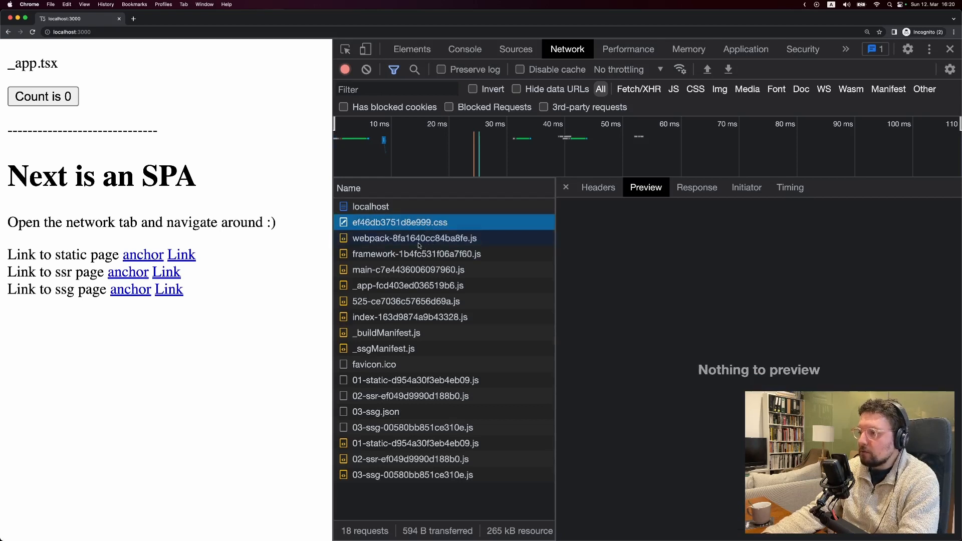
mouse_move(379, 263)
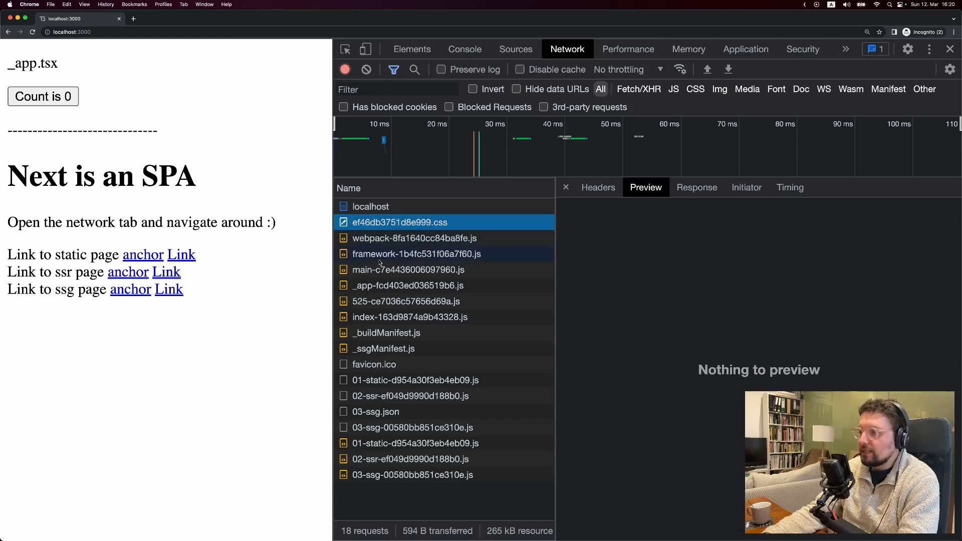
left_click(408, 286)
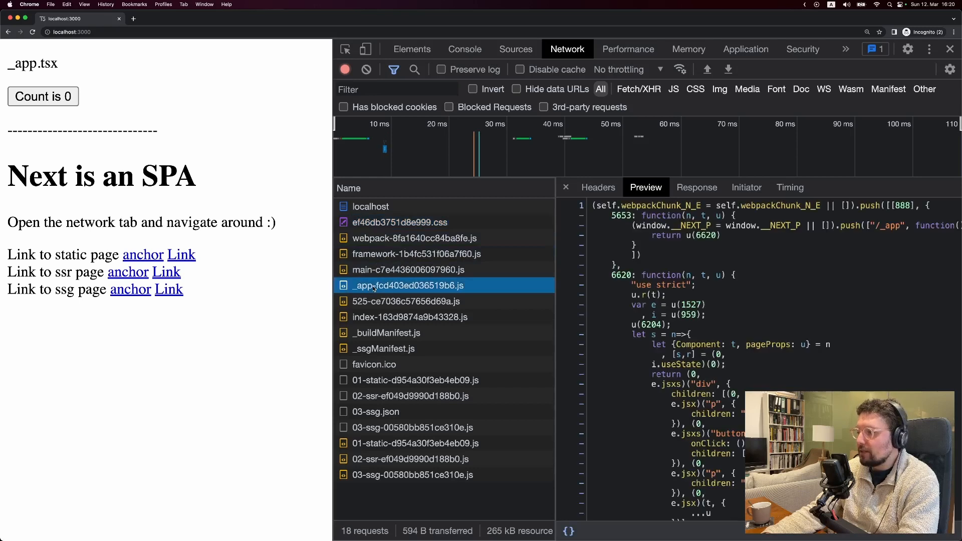
scroll("down", 3)
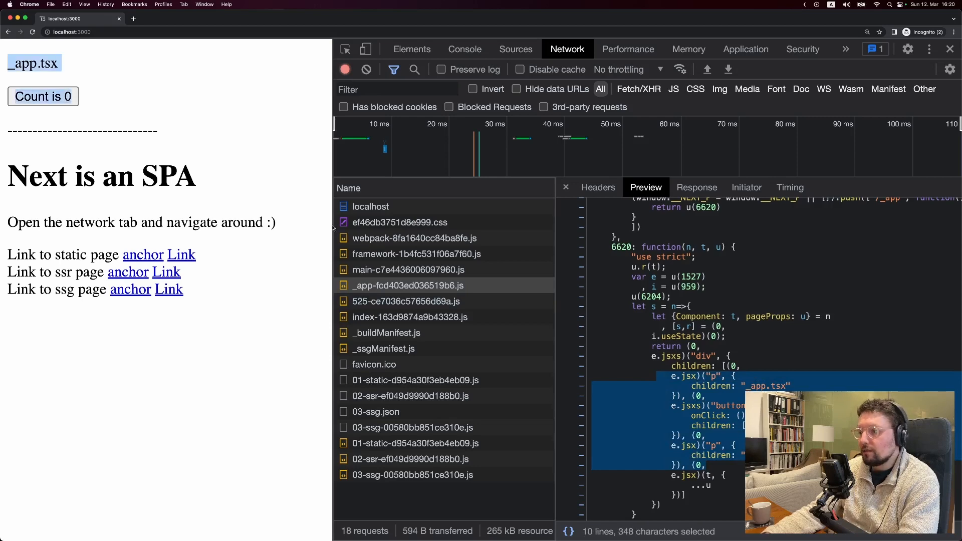
Preview the index and 01-static page chunks' compiled code, then reload the home page
left_click(410, 318)
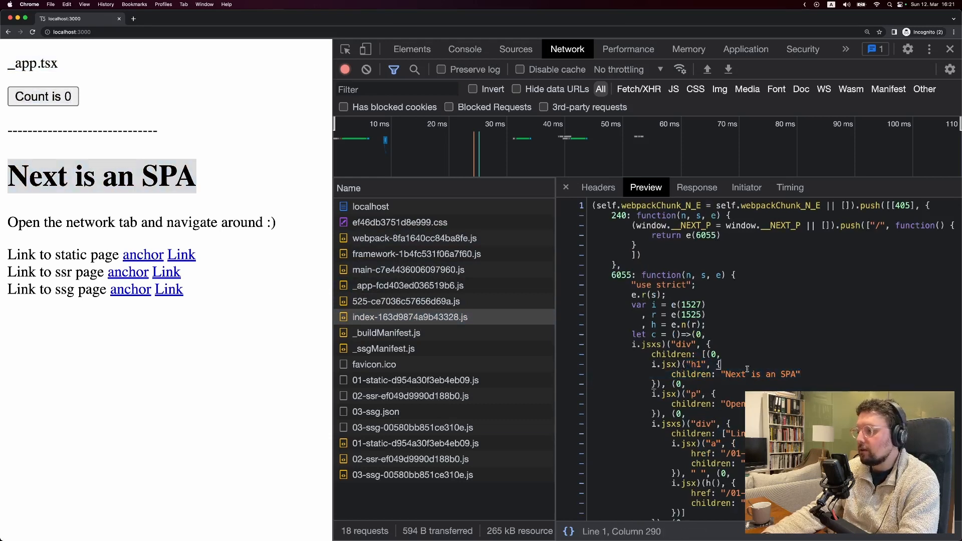
left_click(415, 443)
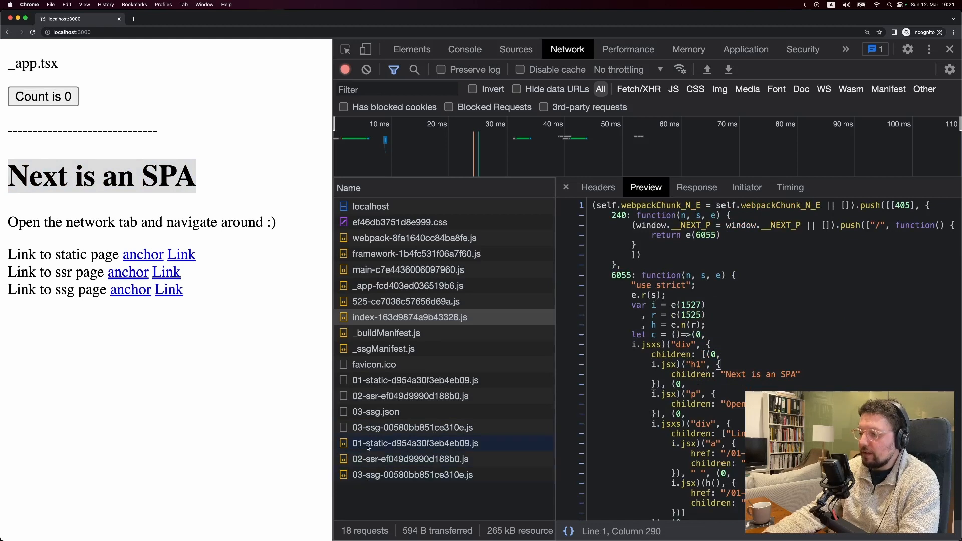
left_click(416, 443)
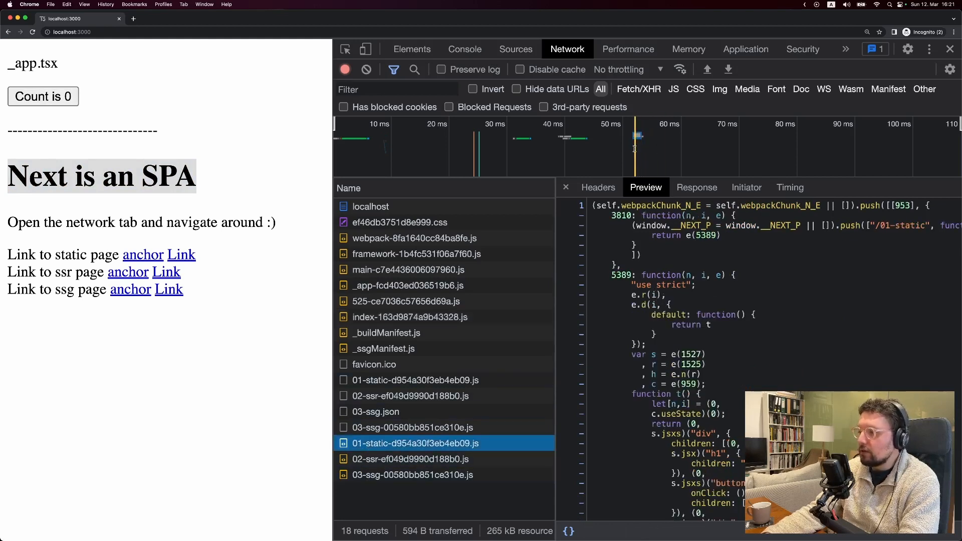
scroll("down", 3)
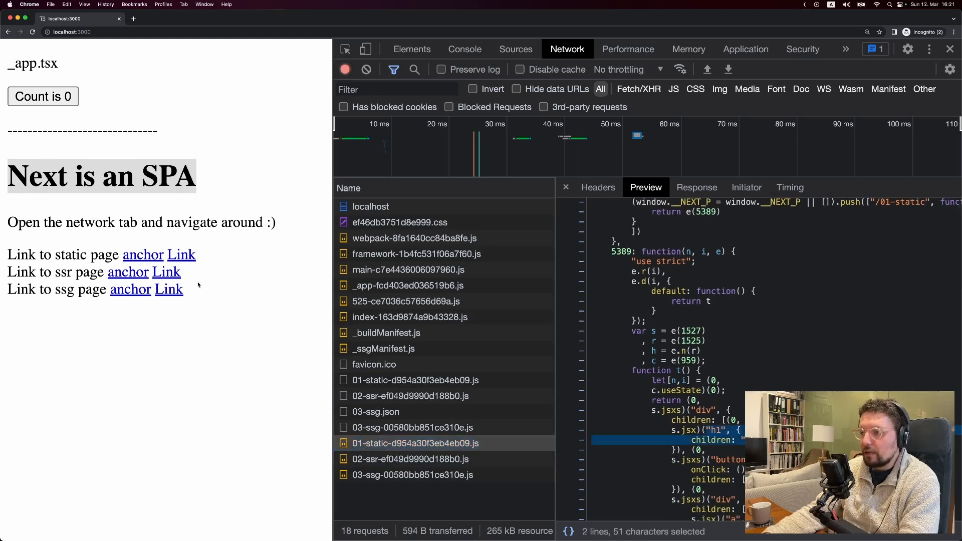
left_click(181, 253)
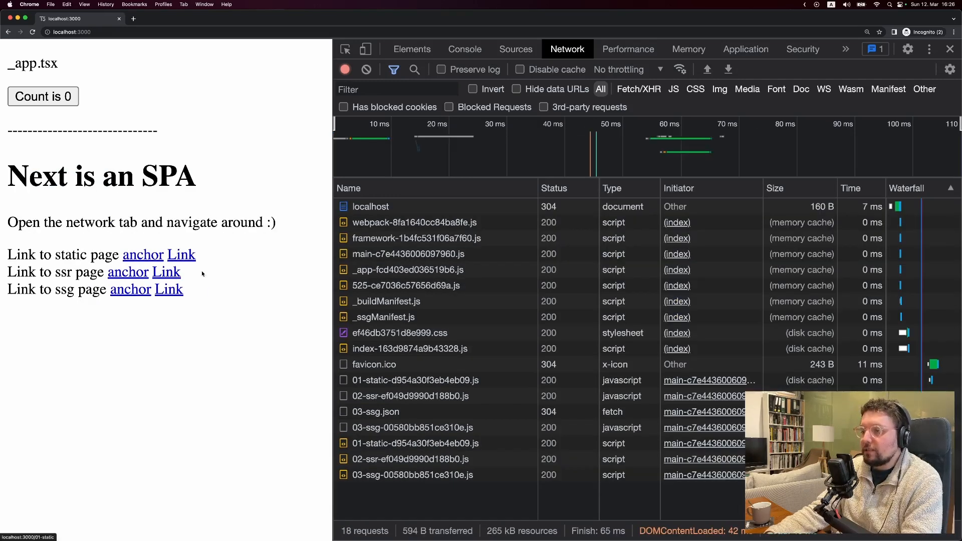
left_click(181, 254)
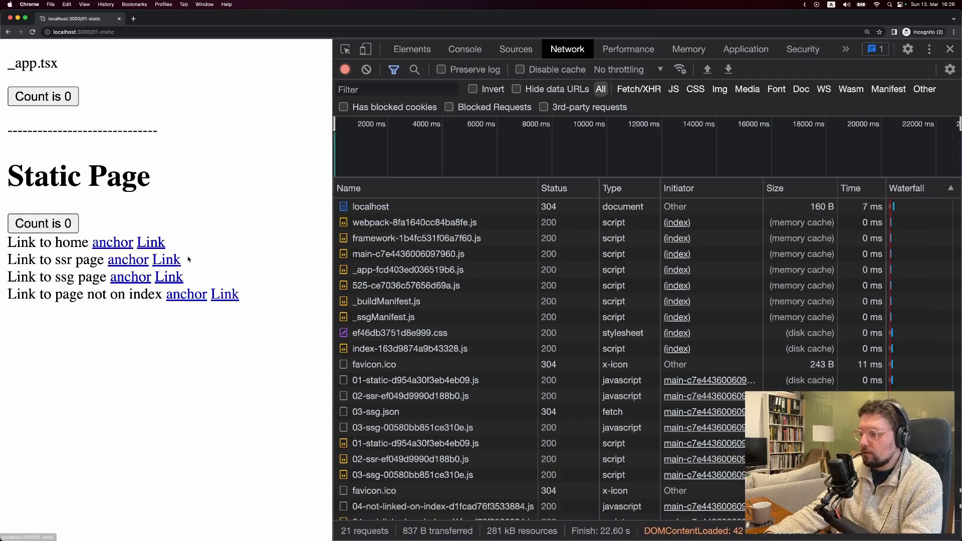
scroll("down", 3)
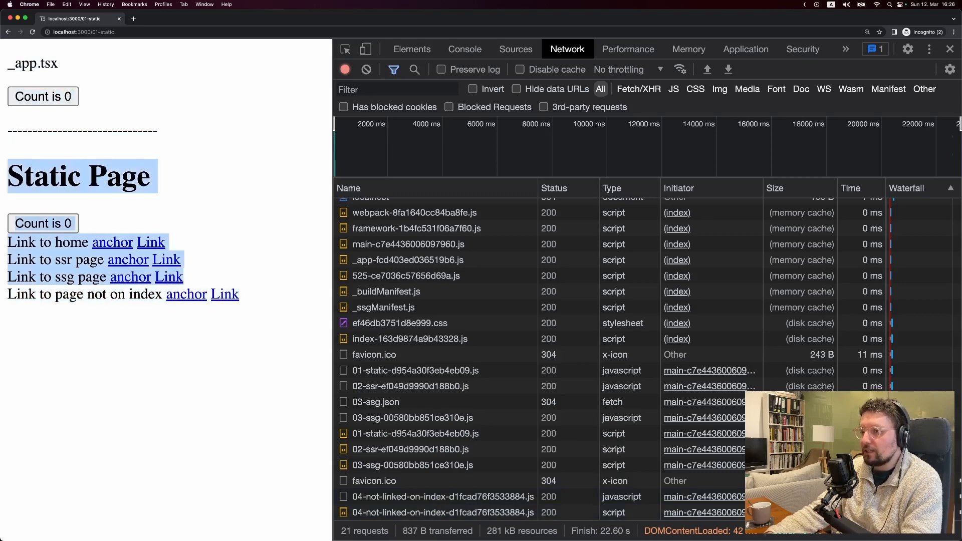
left_click(113, 242)
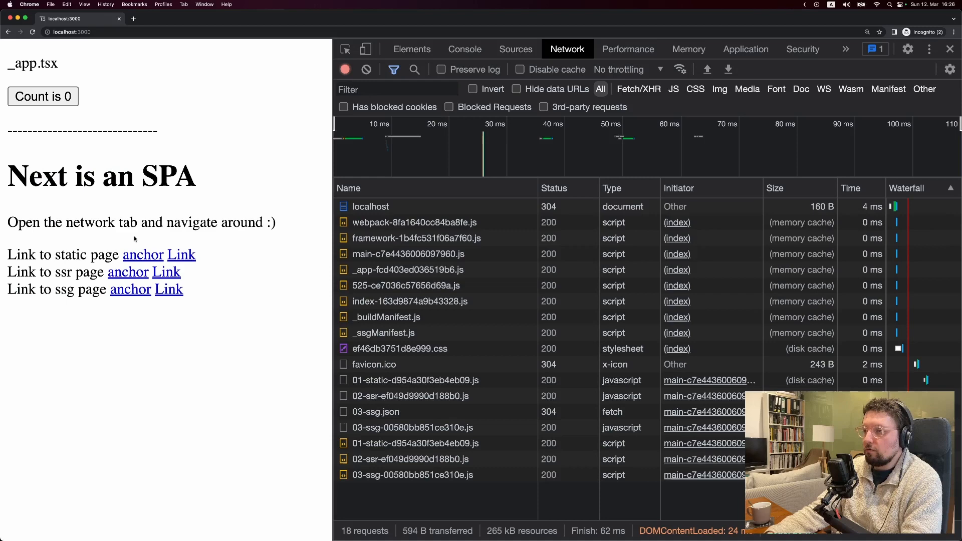
mouse_move(143, 254)
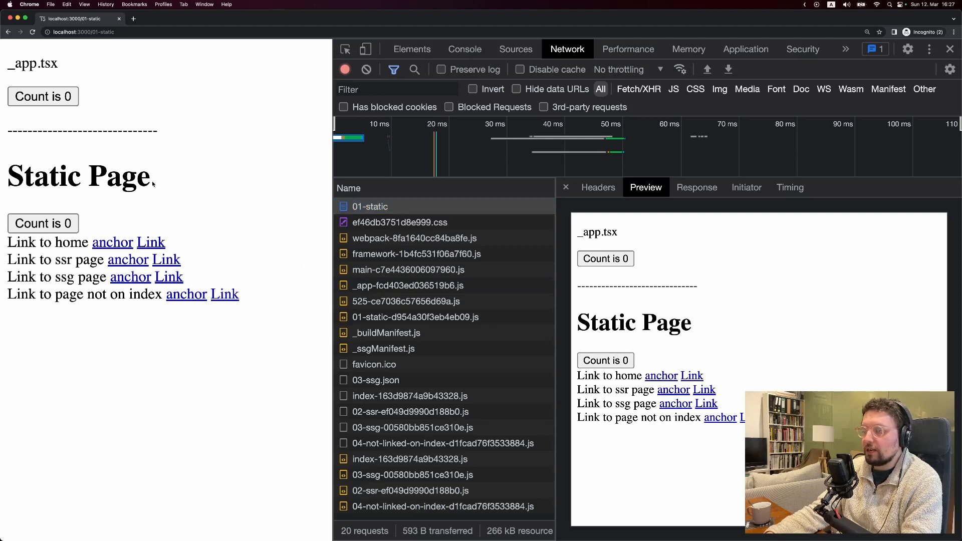
mouse_move(280, 348)
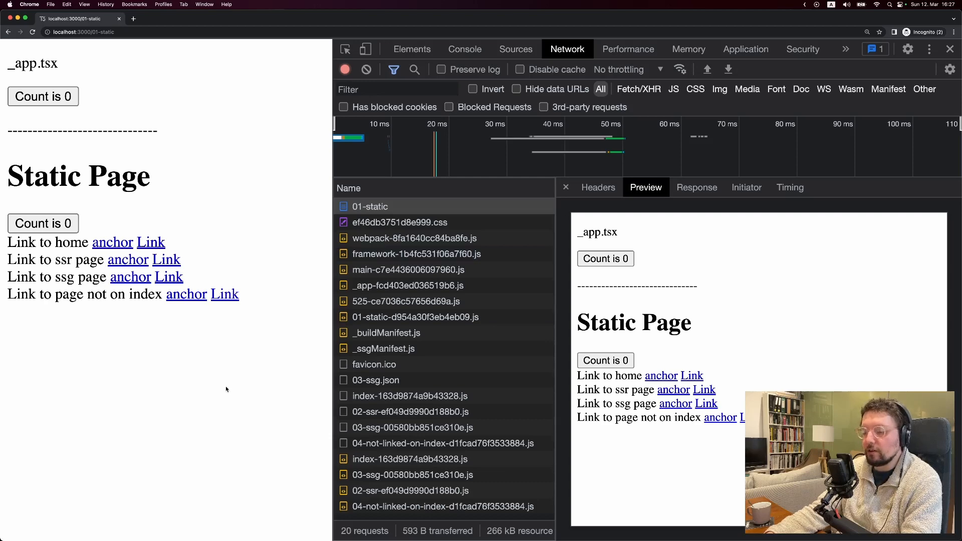
mouse_move(113, 249)
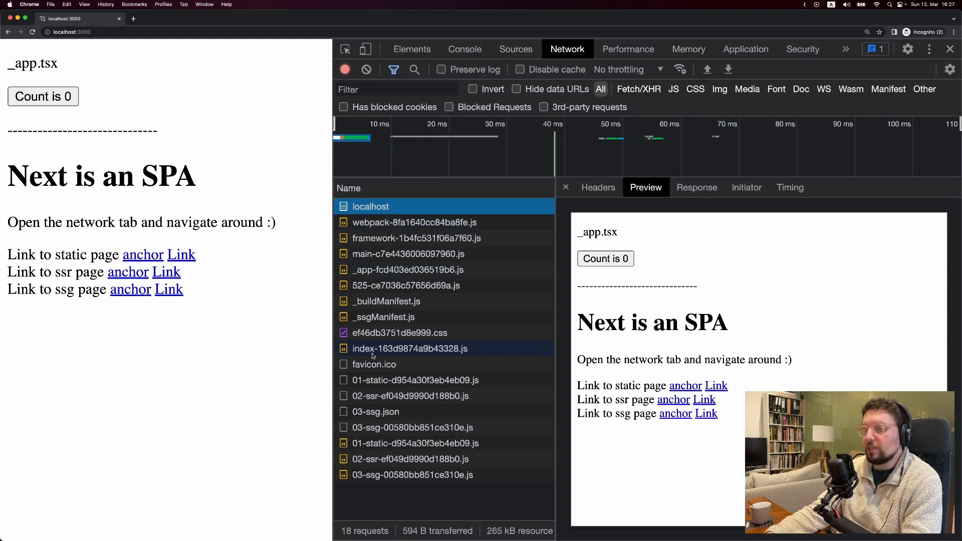
left_click(566, 188)
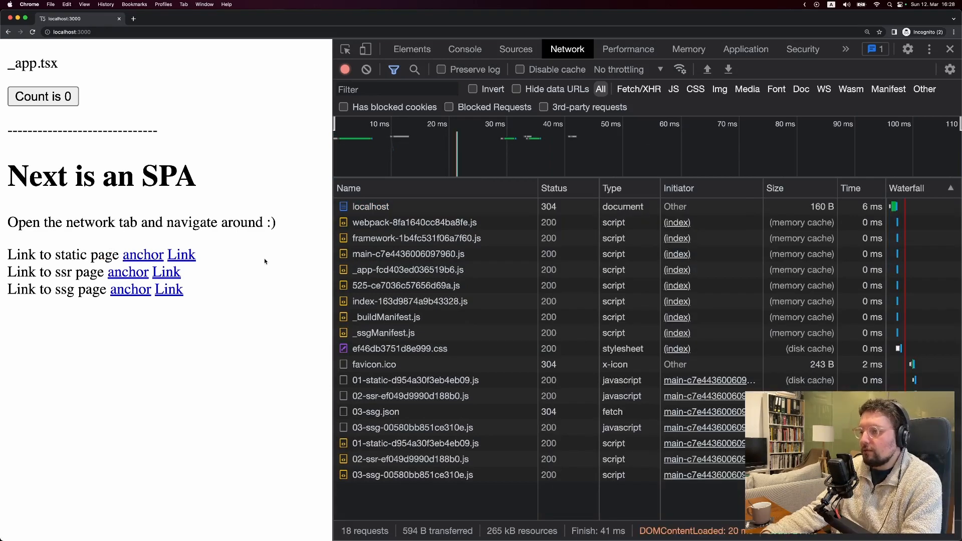
Navigate client-side home and to the static page, watching only prefetch-cache entries appear in Network
left_click(182, 254)
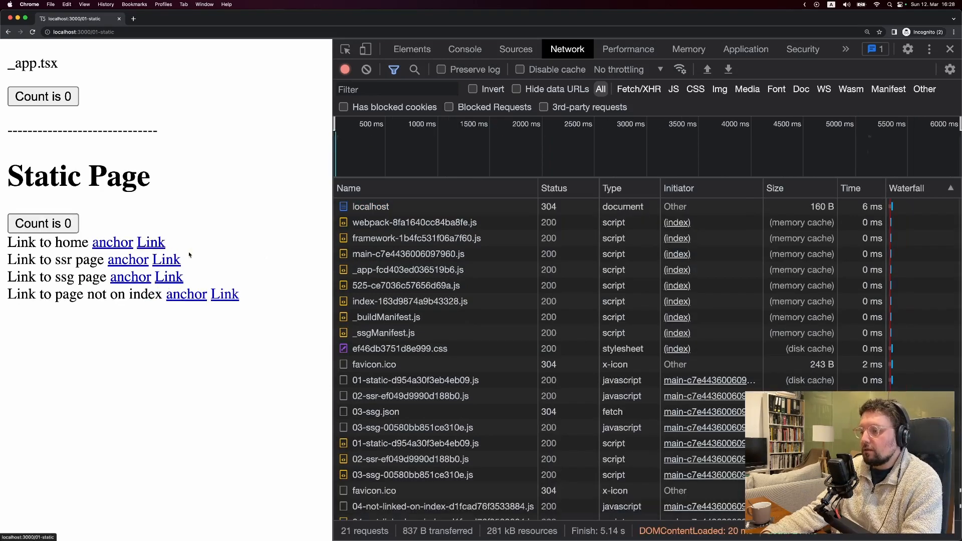
scroll("down", 3)
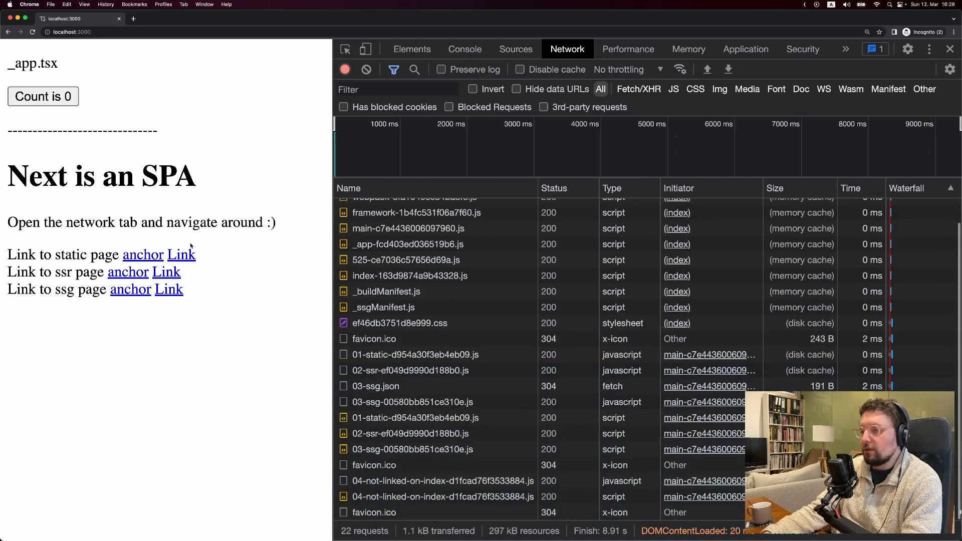
mouse_move(181, 255)
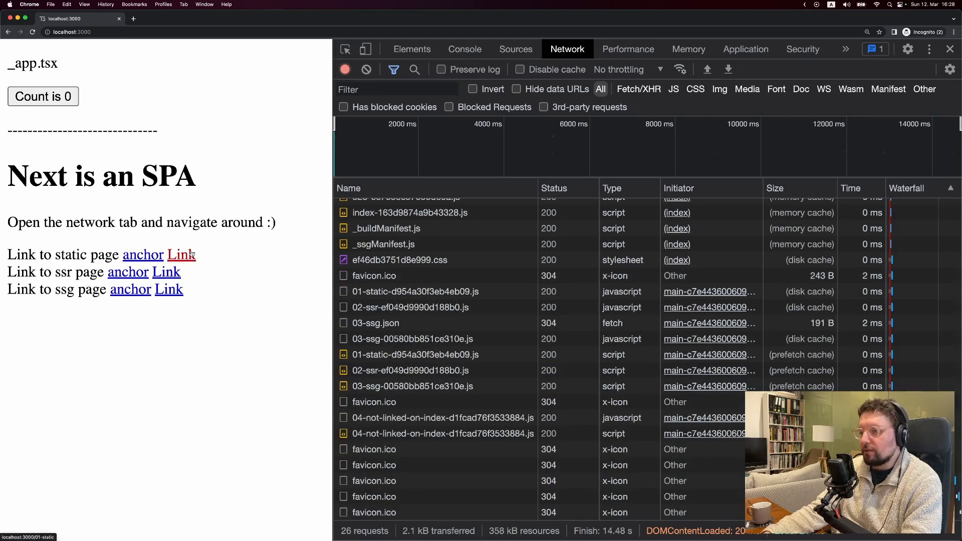
left_click(180, 255)
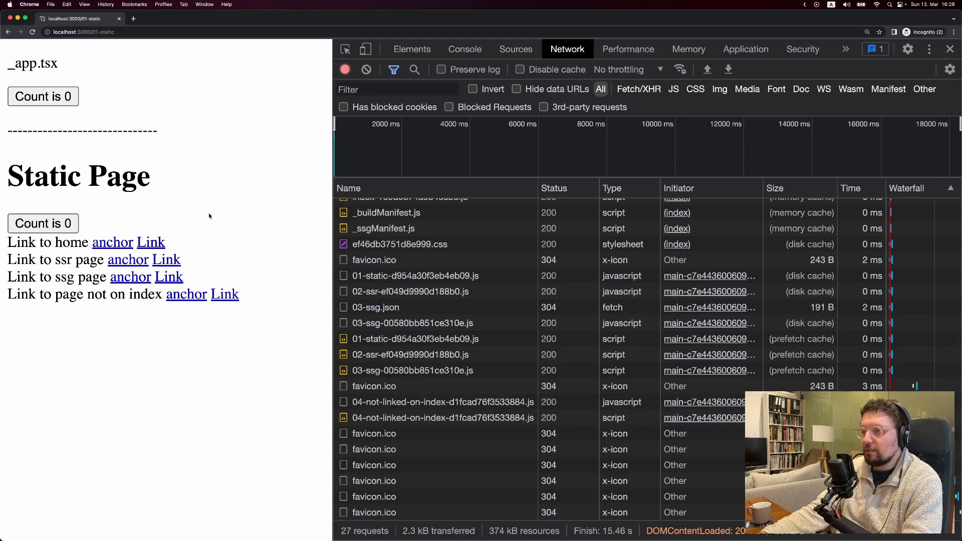
mouse_move(196, 217)
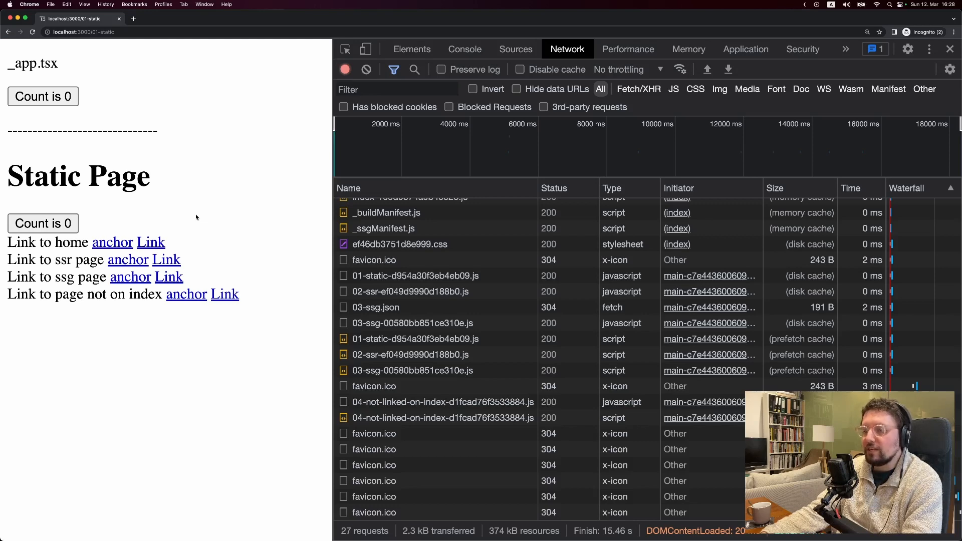
mouse_move(156, 213)
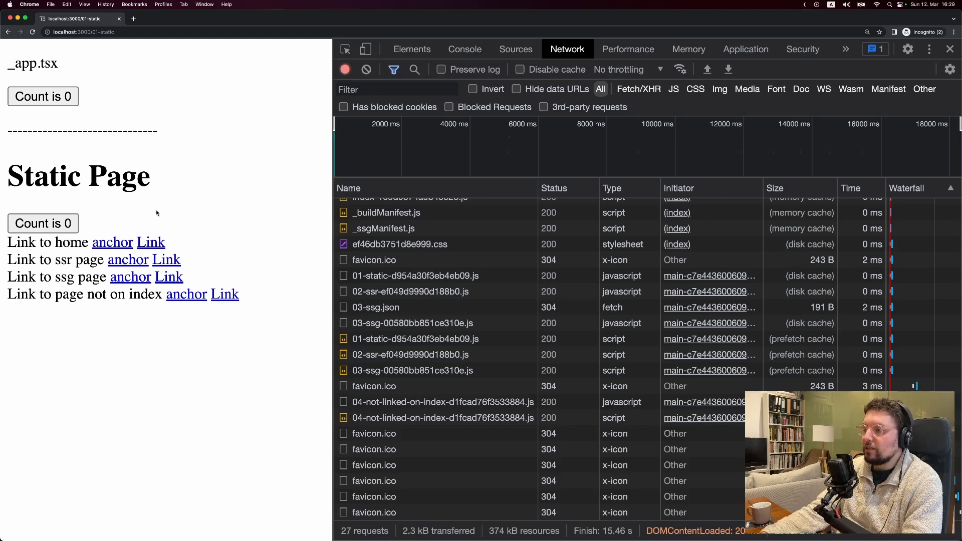
mouse_move(153, 214)
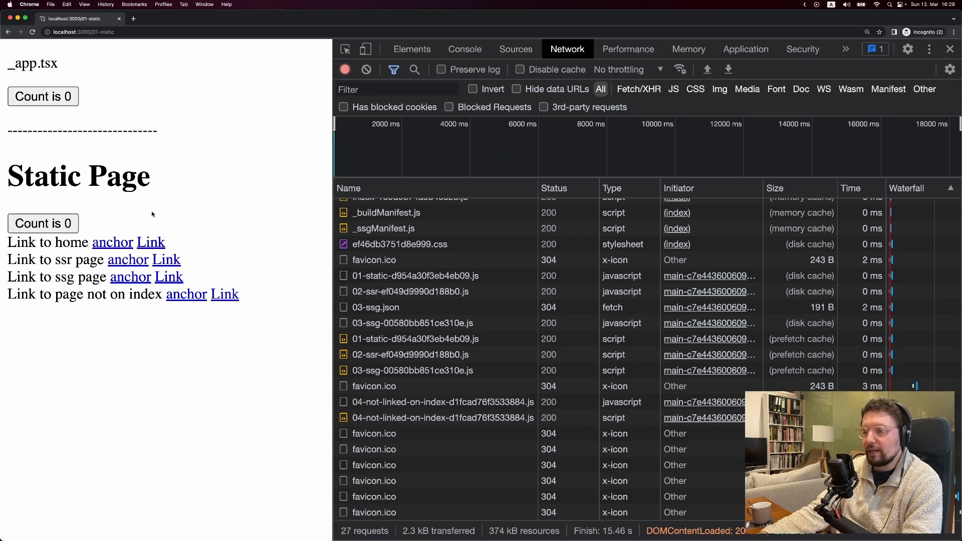
mouse_move(183, 210)
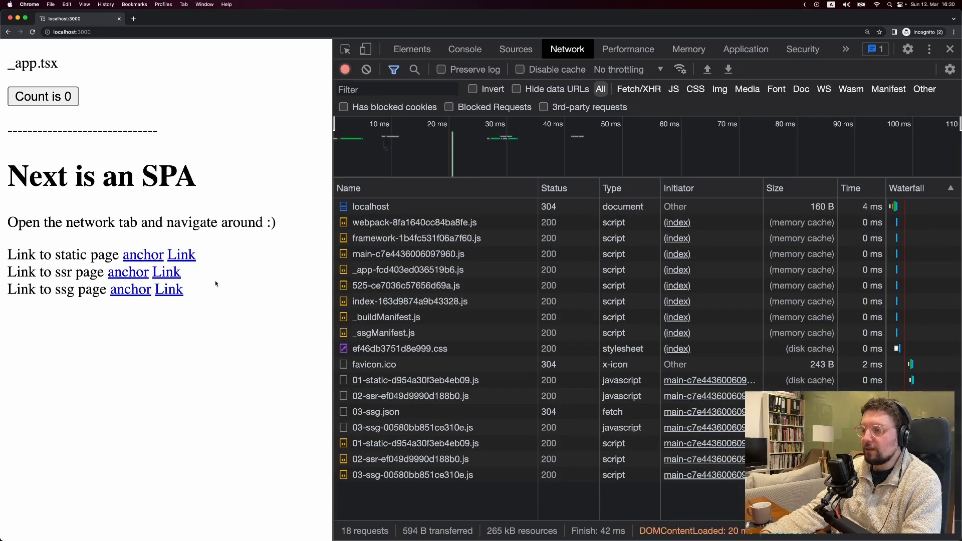
mouse_move(166, 271)
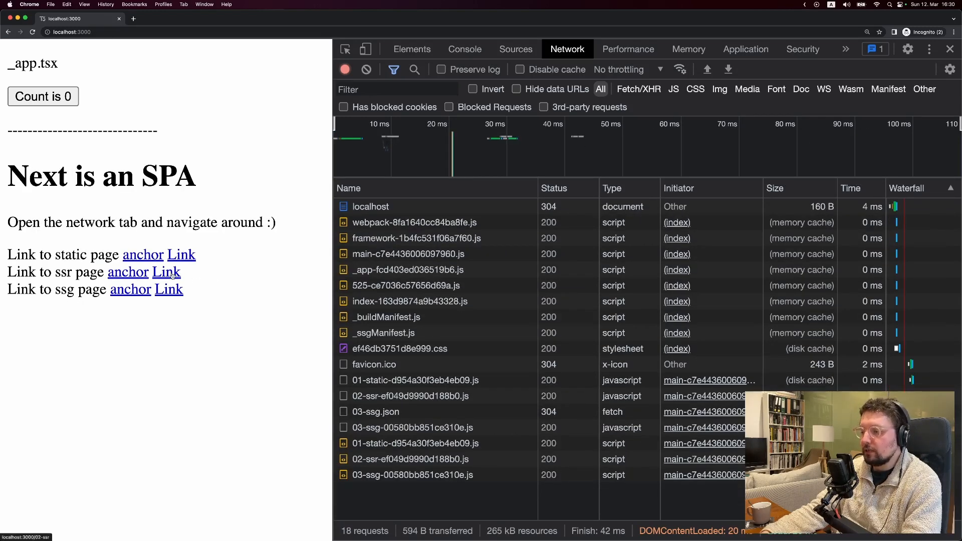
Navigate client-side to the ssr page and preview 02-ssr.json's pageProps with random 0.8001714178699968
left_click(166, 272)
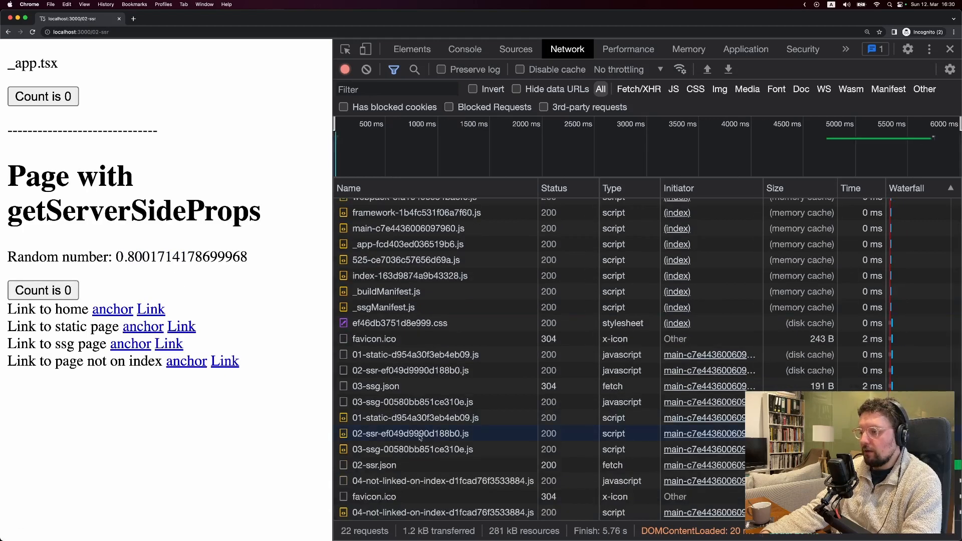
left_click(374, 465)
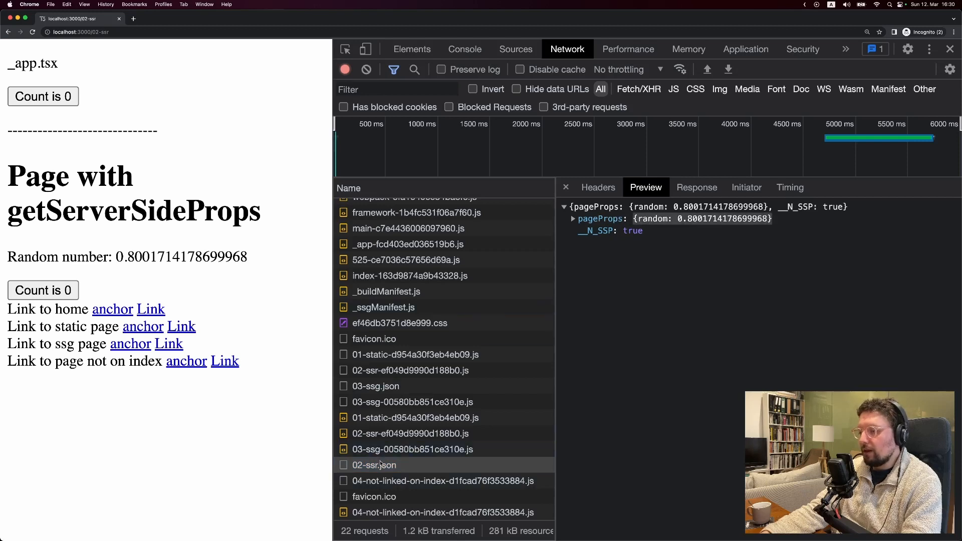
mouse_move(113, 380)
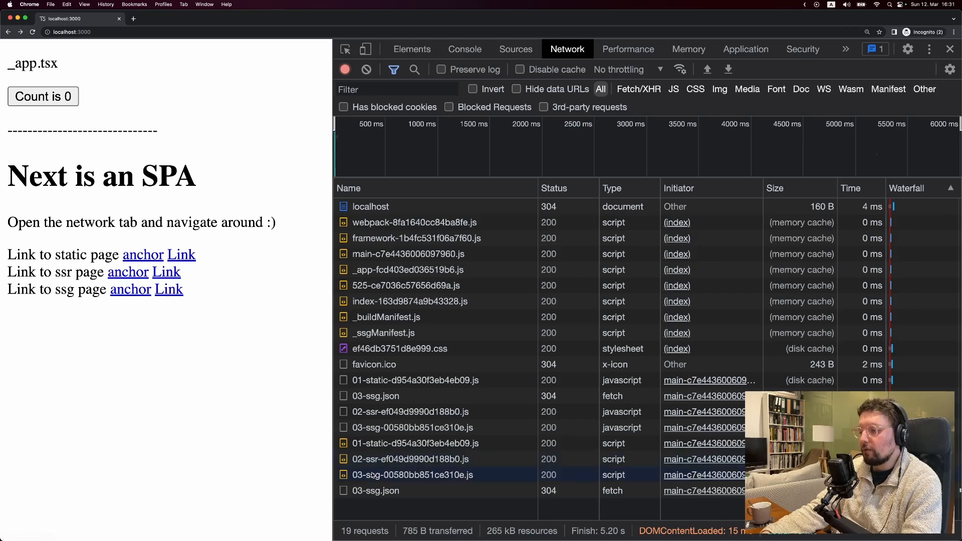
Preview the prefetched 03-ssg.json props, go to the ssg page, and preview the 04-not-linked-on-index chunk
left_click(376, 491)
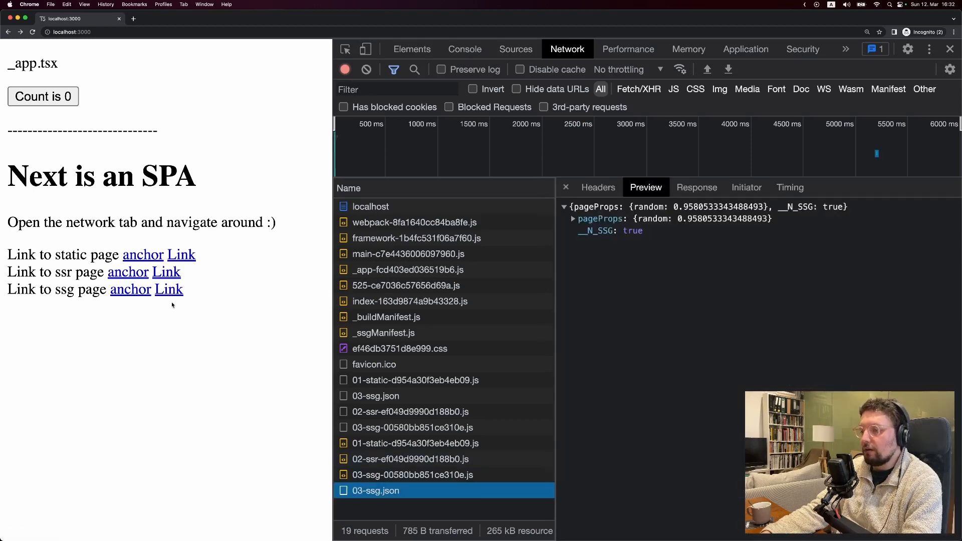
left_click(169, 288)
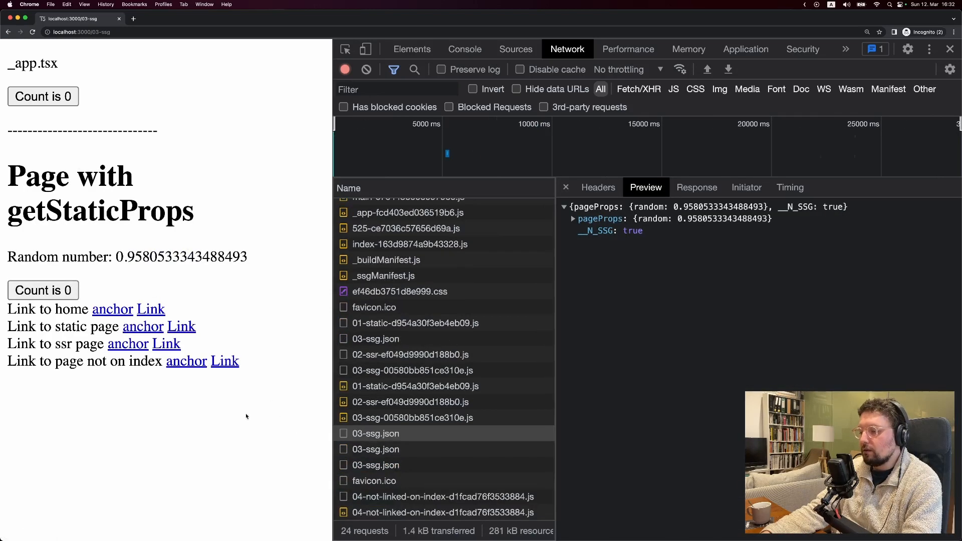
left_click(445, 512)
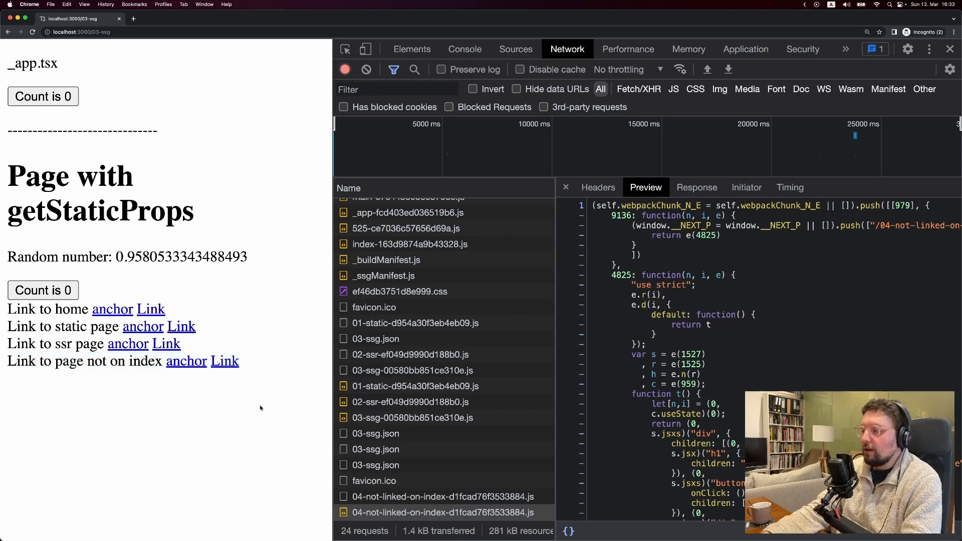
mouse_move(231, 419)
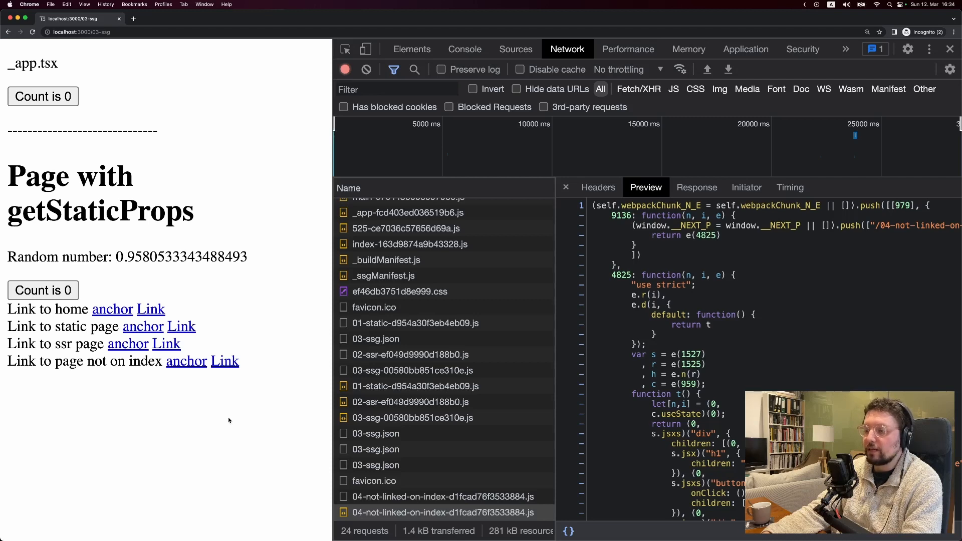
mouse_move(215, 423)
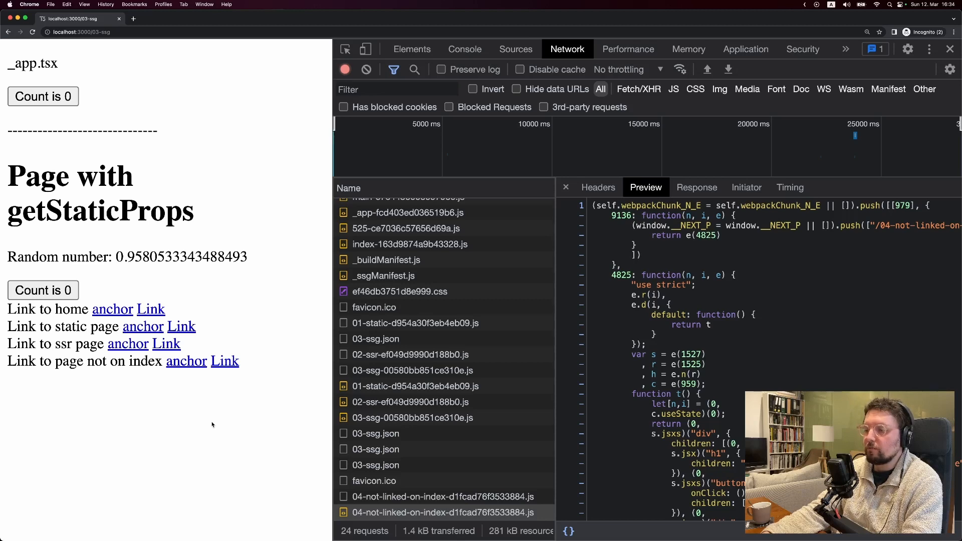
mouse_move(209, 427)
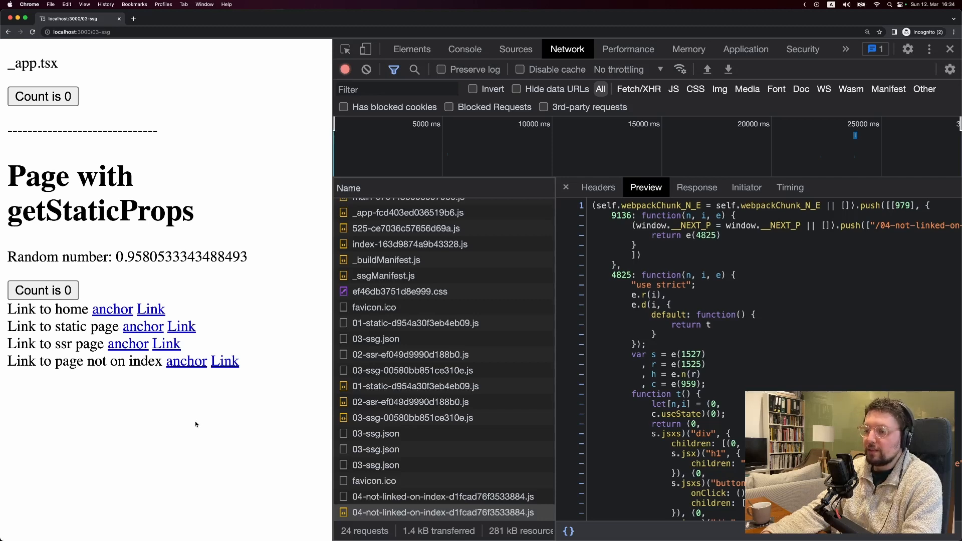
mouse_move(193, 425)
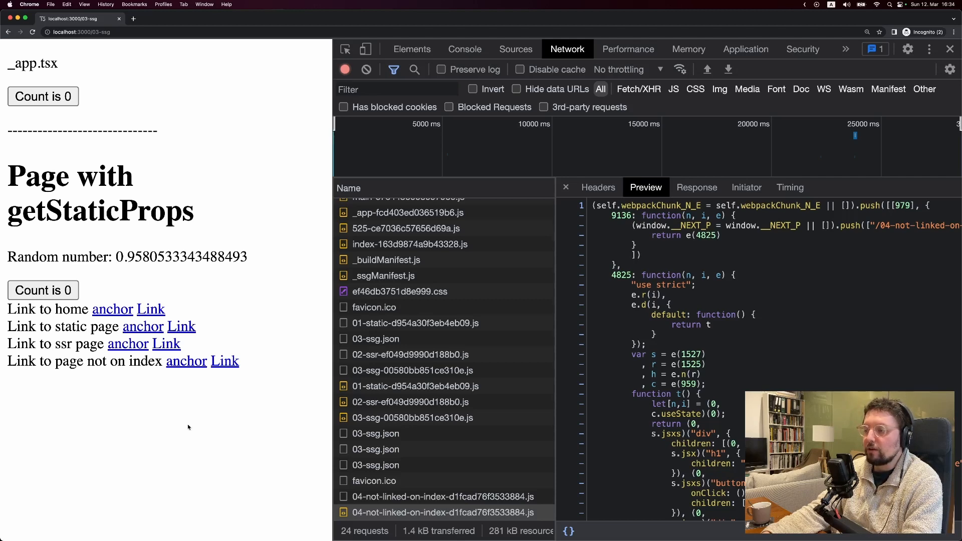
mouse_move(188, 428)
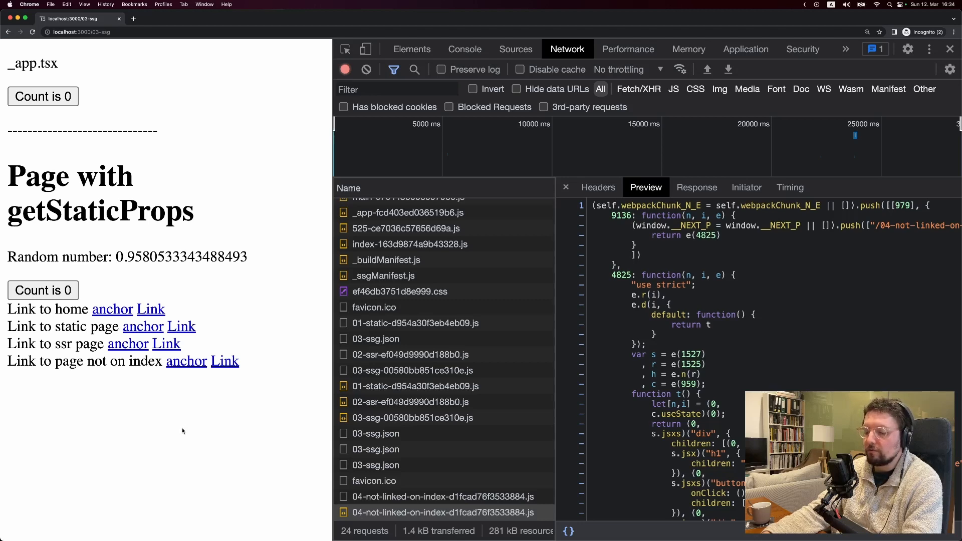
mouse_move(178, 428)
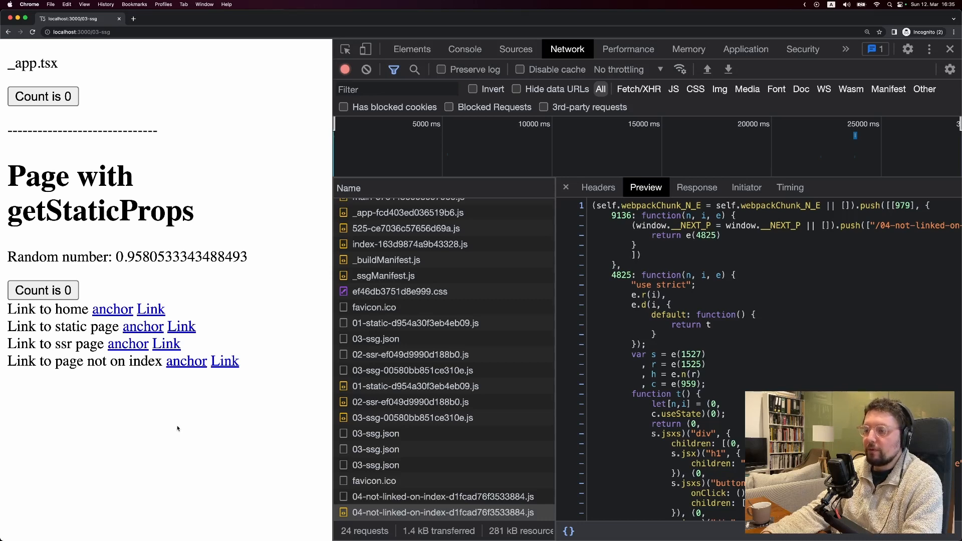
mouse_move(173, 428)
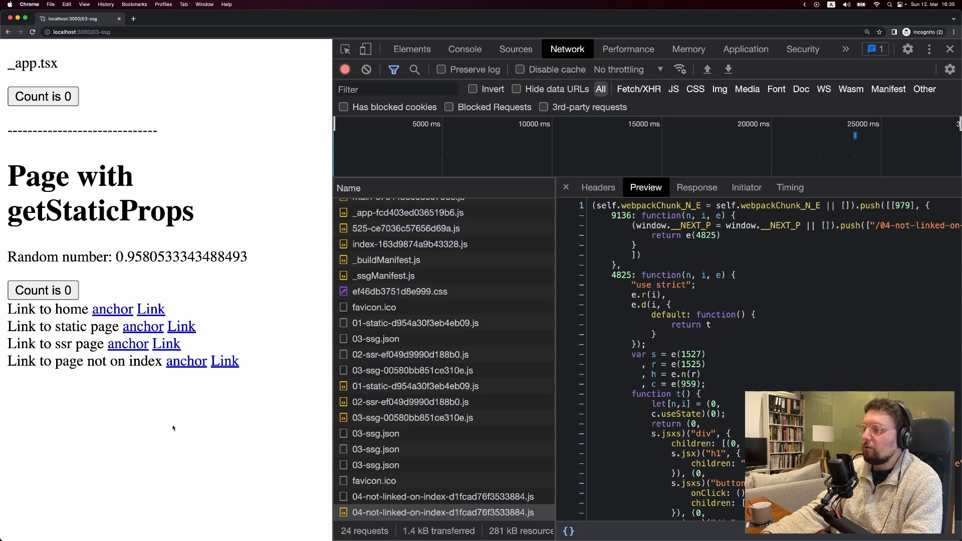